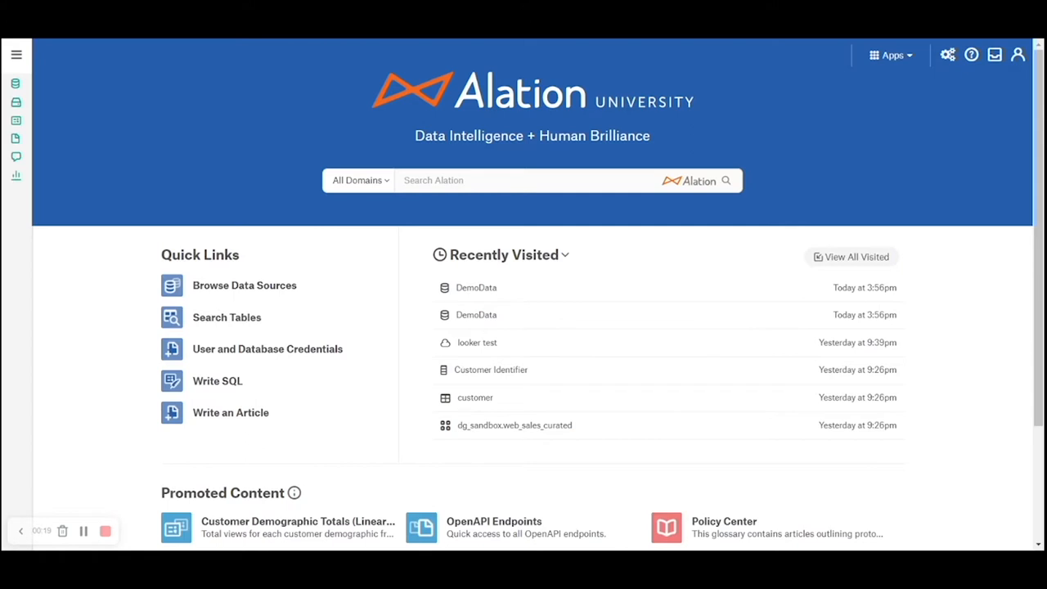
mouse_move(814, 363)
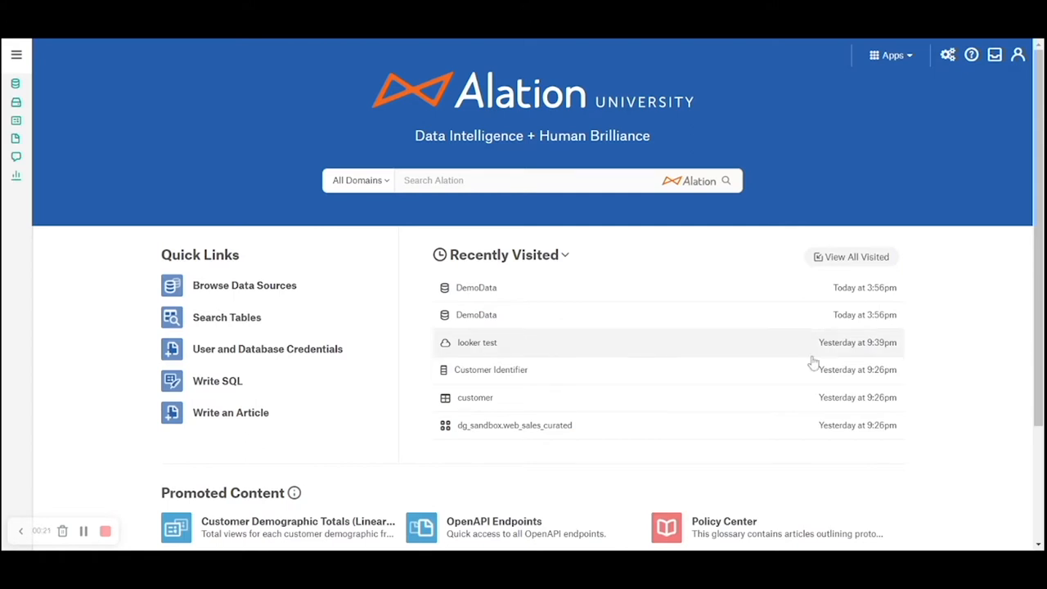
mouse_move(813, 363)
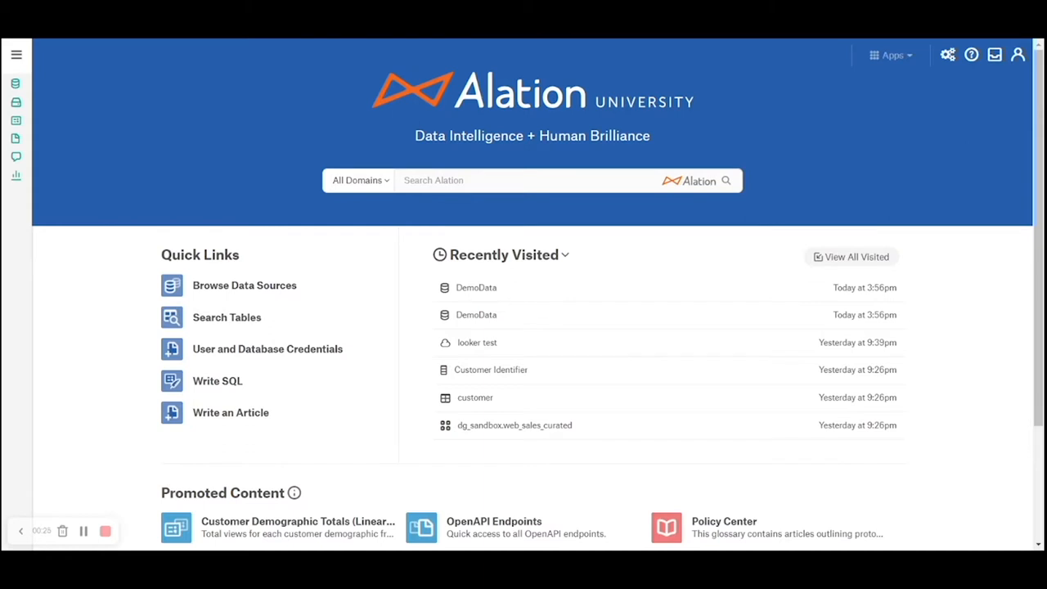
Go to the Sources catalog listing all data sources and database types
click(890, 55)
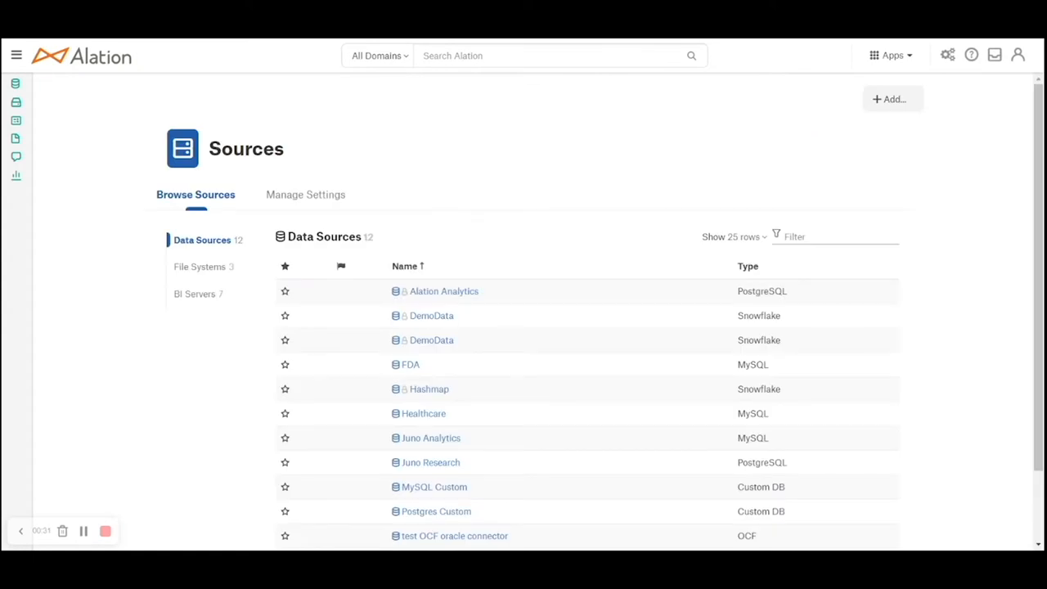
mouse_move(166, 204)
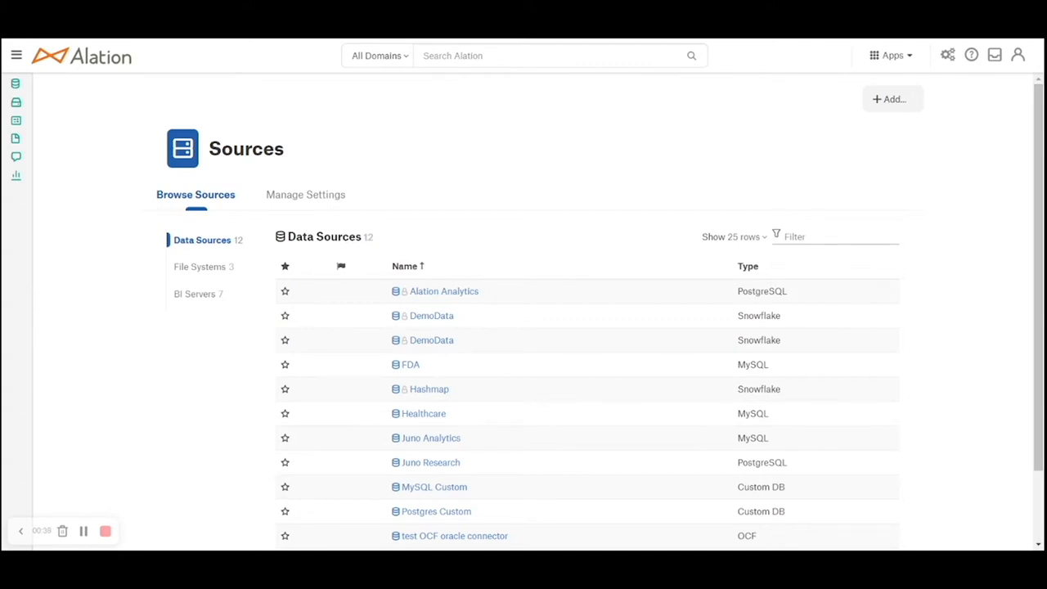
mouse_move(150, 232)
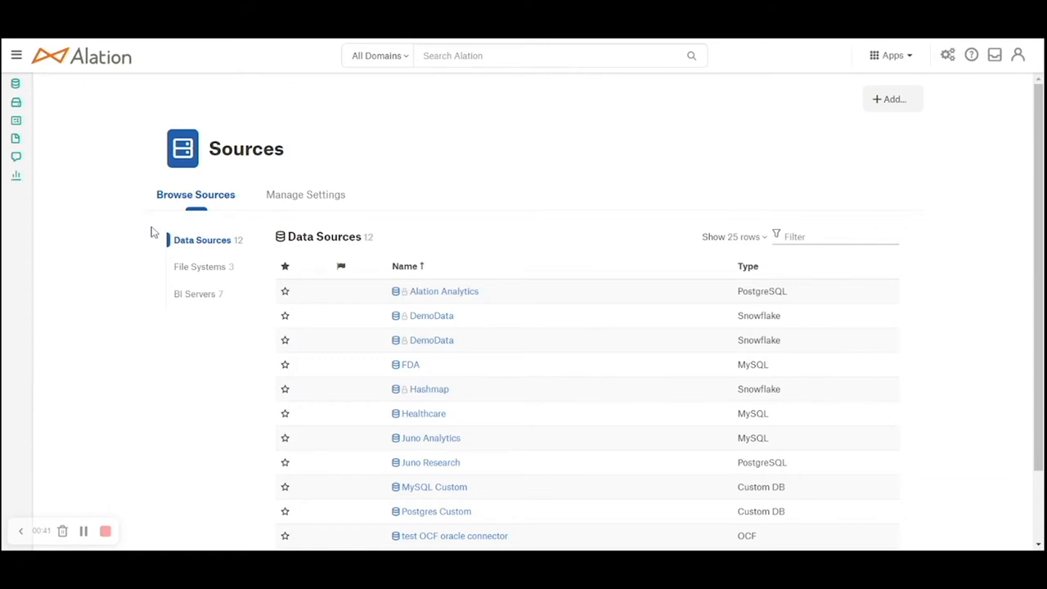
mouse_move(145, 275)
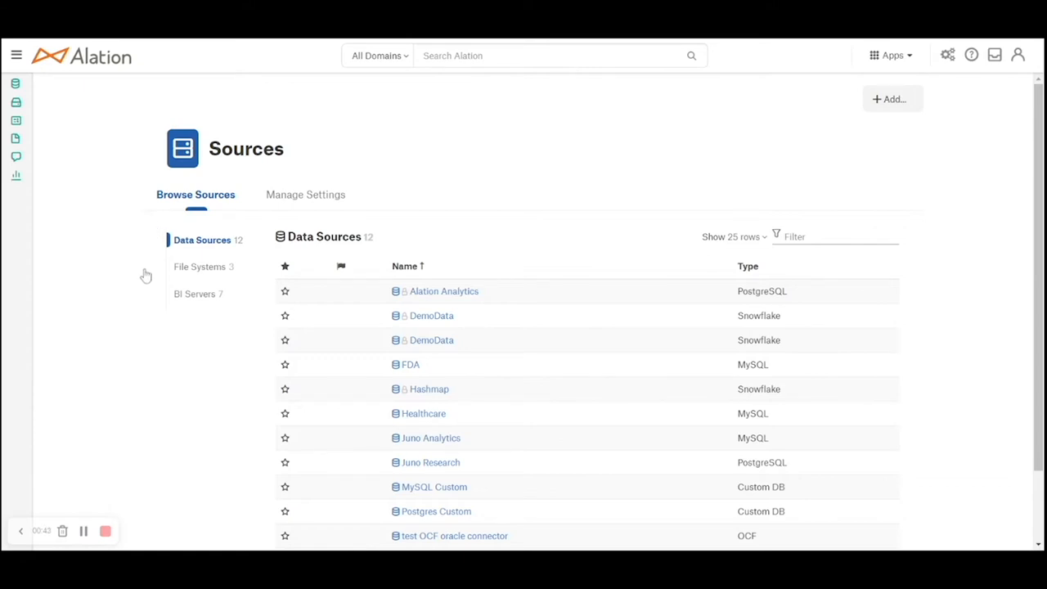
mouse_move(138, 310)
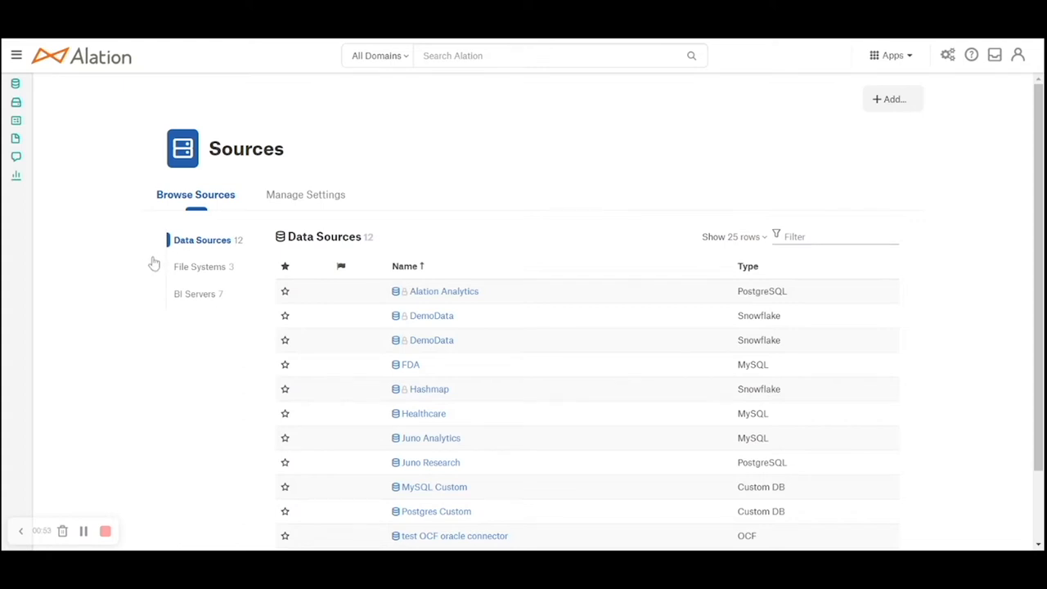
mouse_move(150, 260)
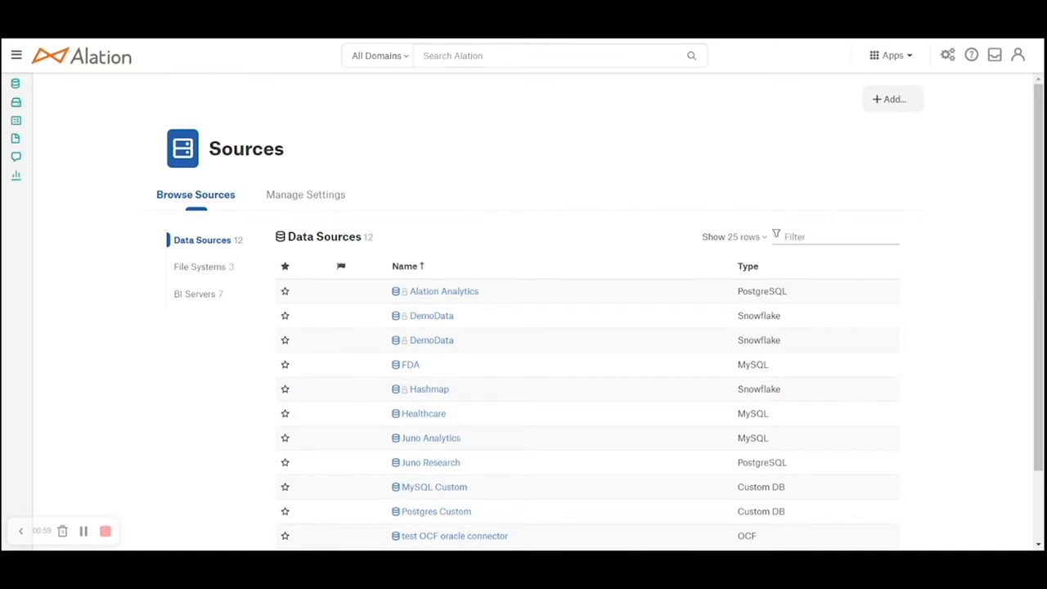
mouse_move(150, 297)
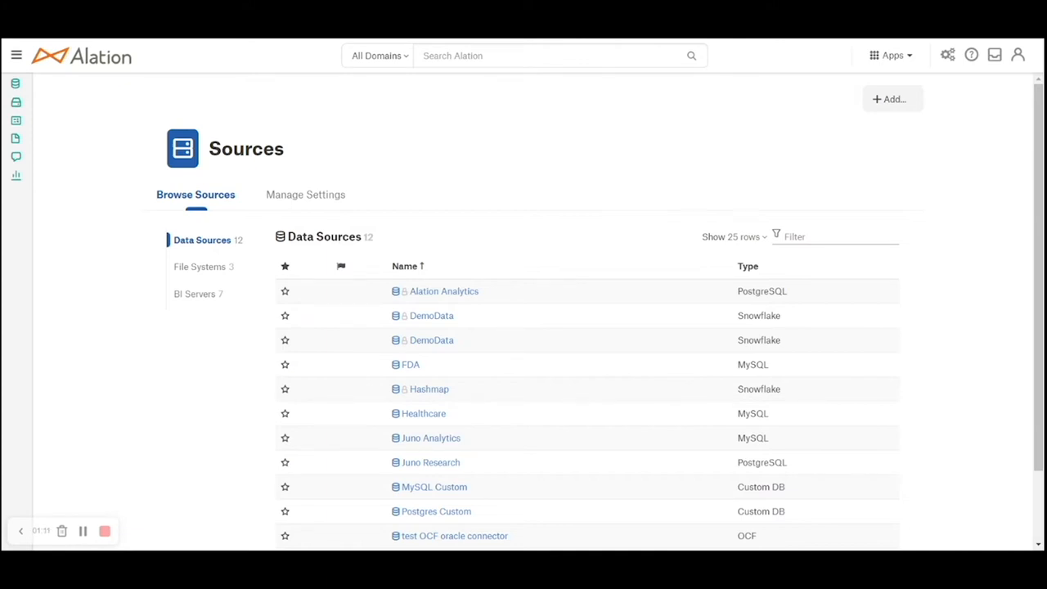
mouse_move(913, 118)
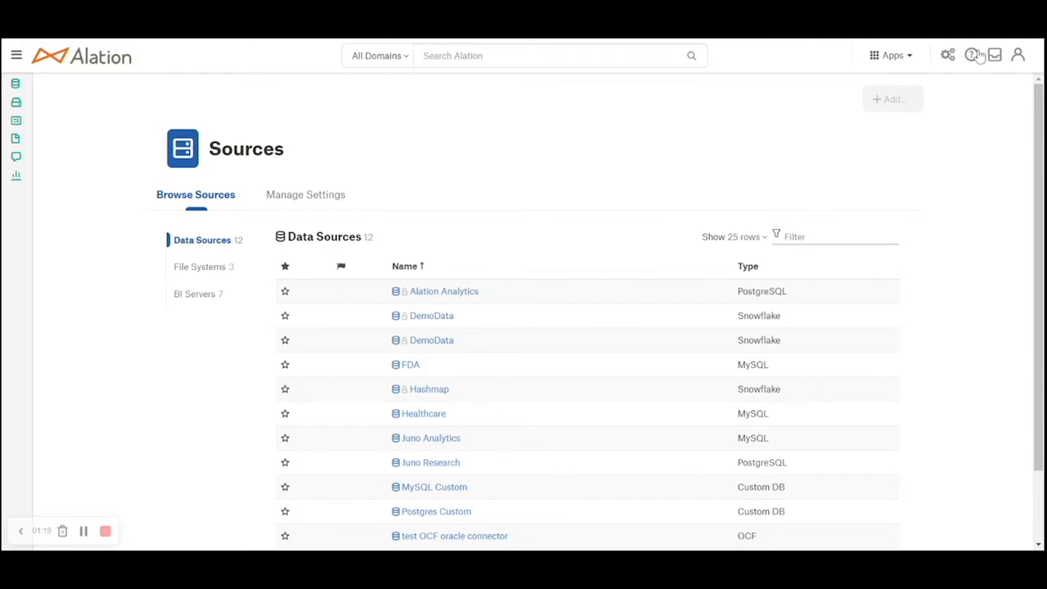
Show the '+ Add...' menu of source kinds on the Sources page
click(890, 100)
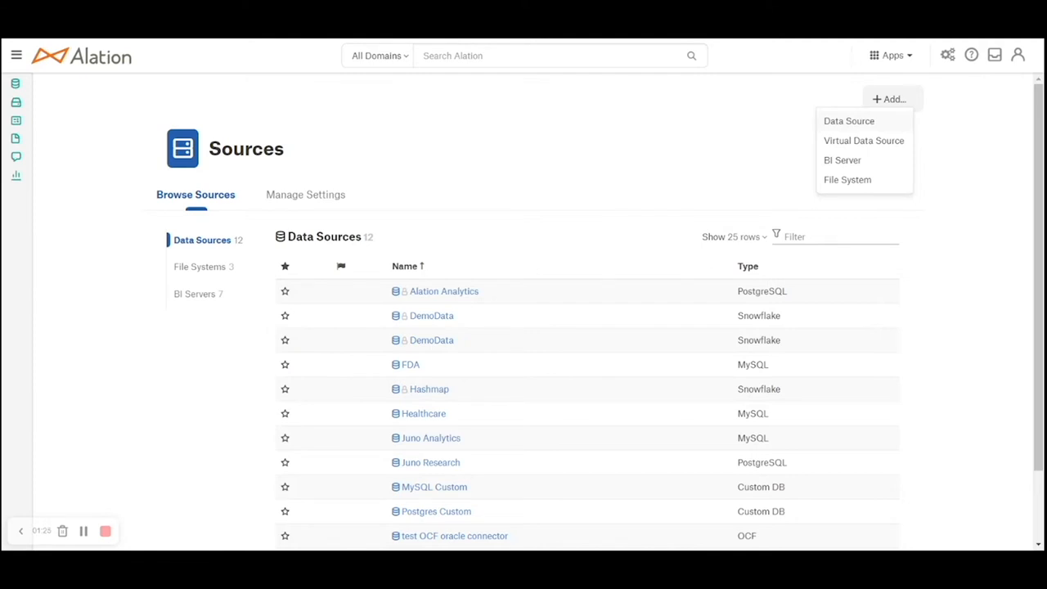
mouse_move(979, 113)
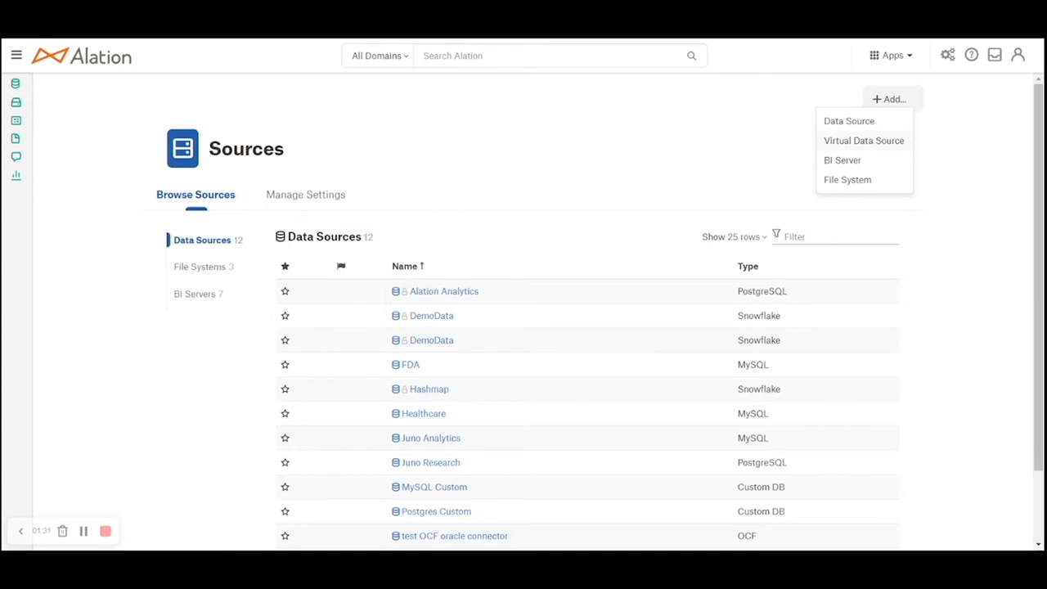
mouse_move(984, 85)
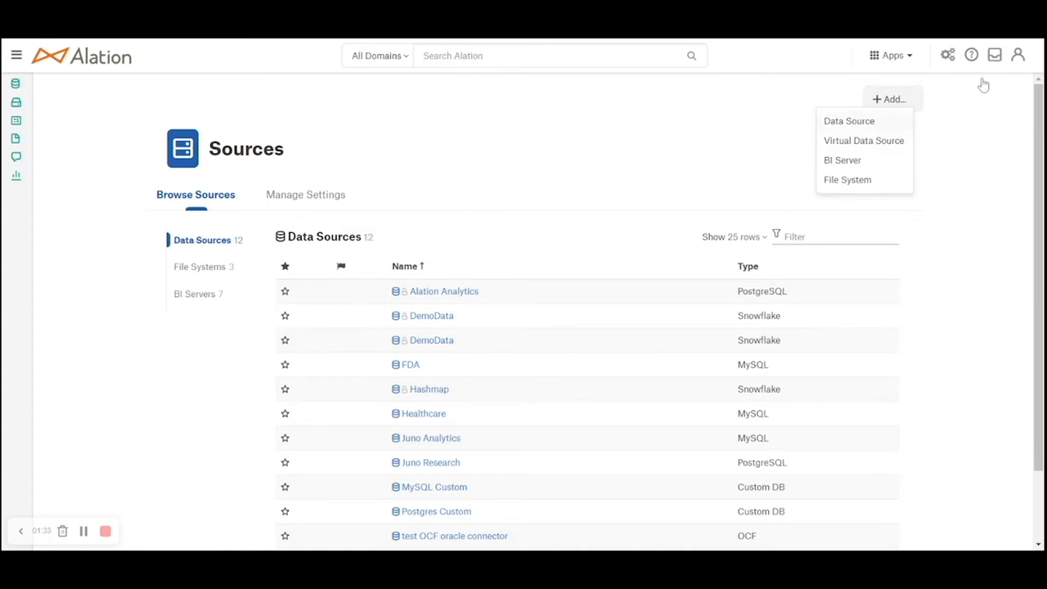
mouse_move(981, 114)
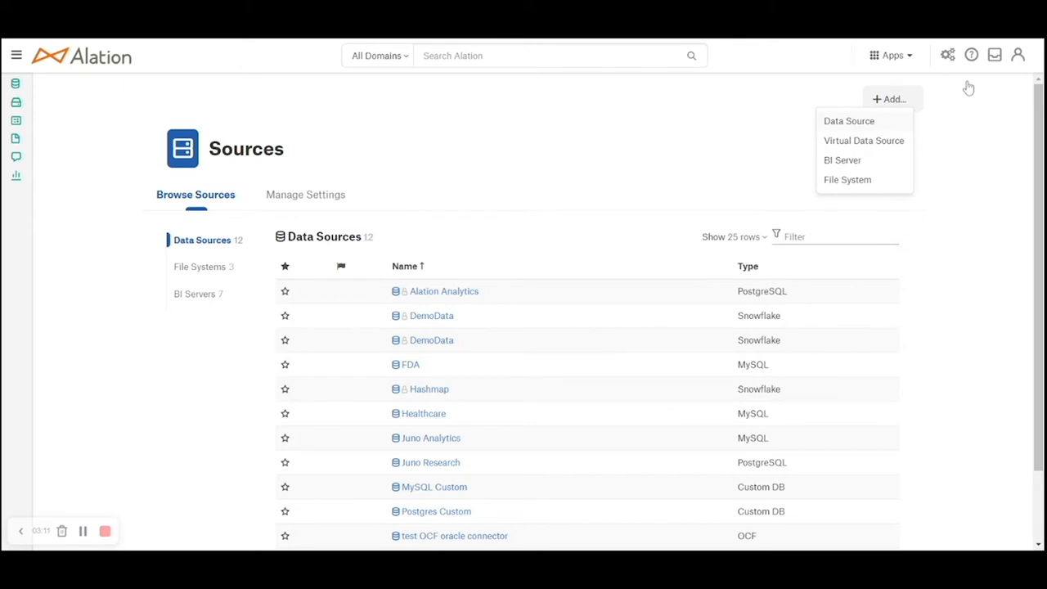
Add a data source titled DemoAlation, set up by yourself, and continue to setup
click(849, 121)
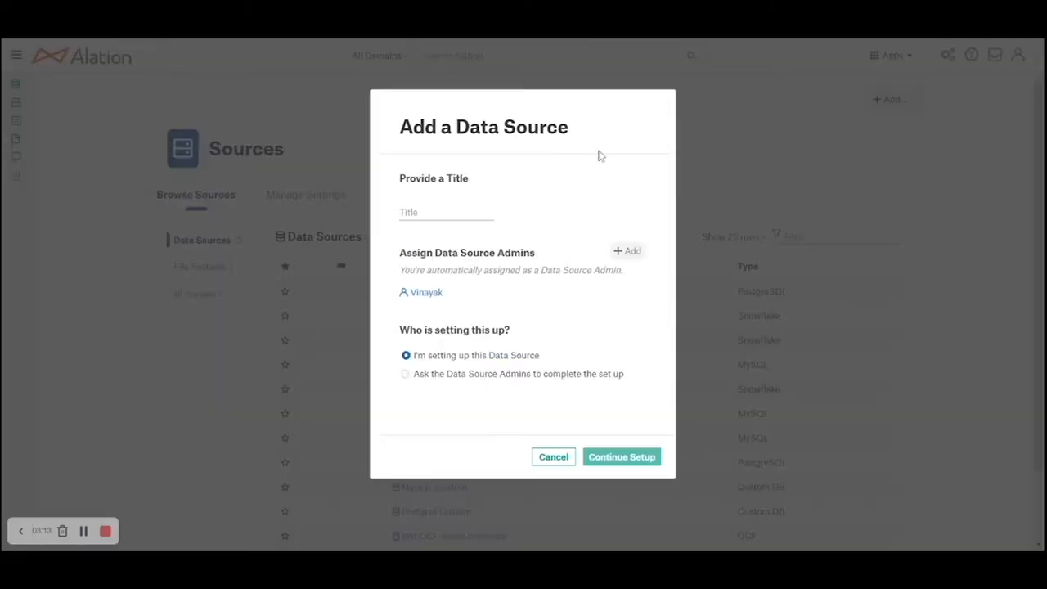
text(DE)
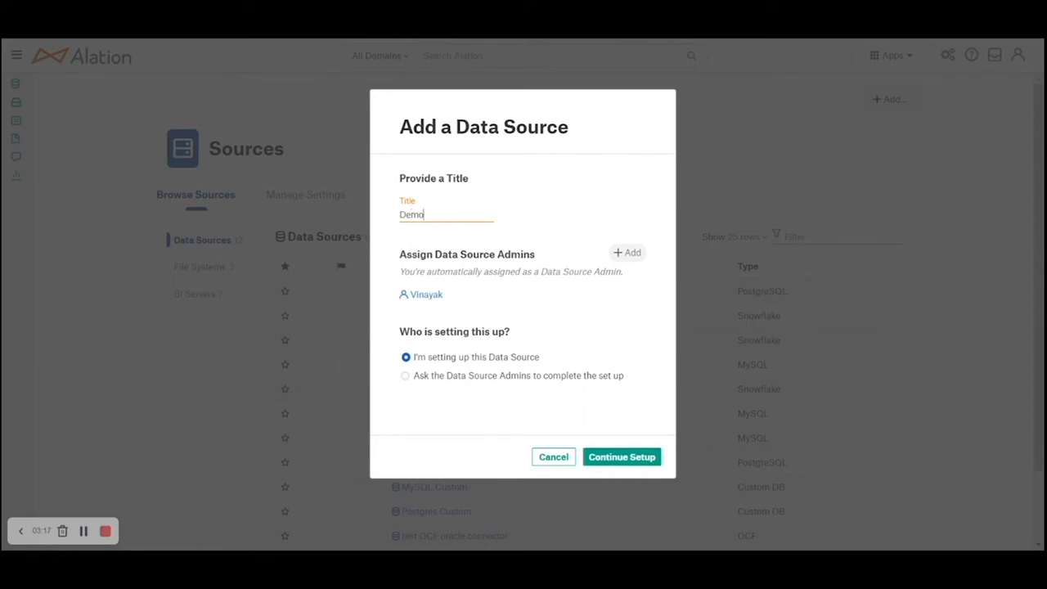
text(Alation)
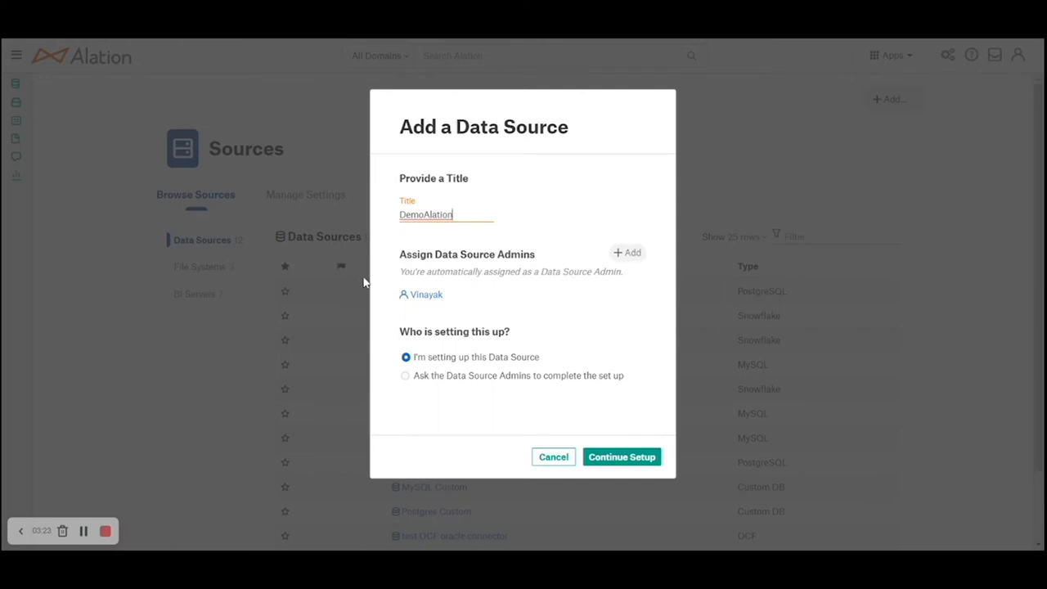
mouse_move(379, 307)
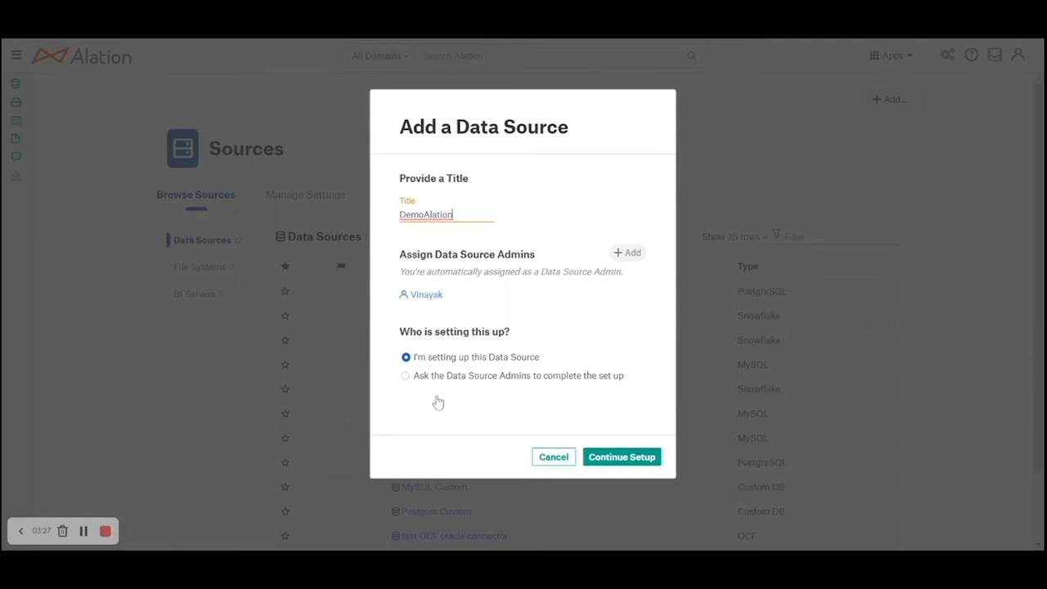
mouse_move(443, 406)
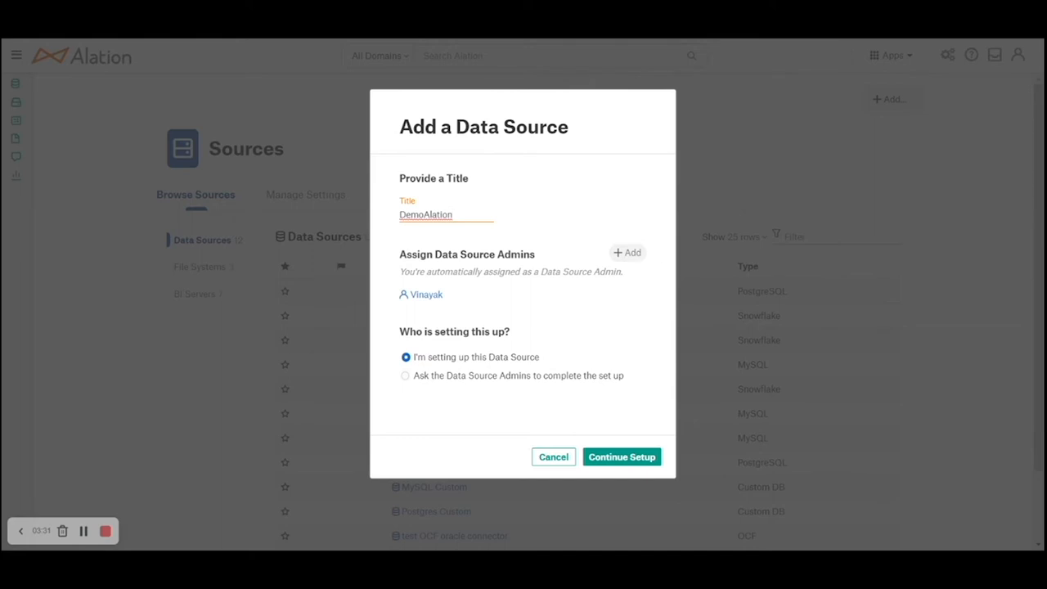
mouse_move(455, 382)
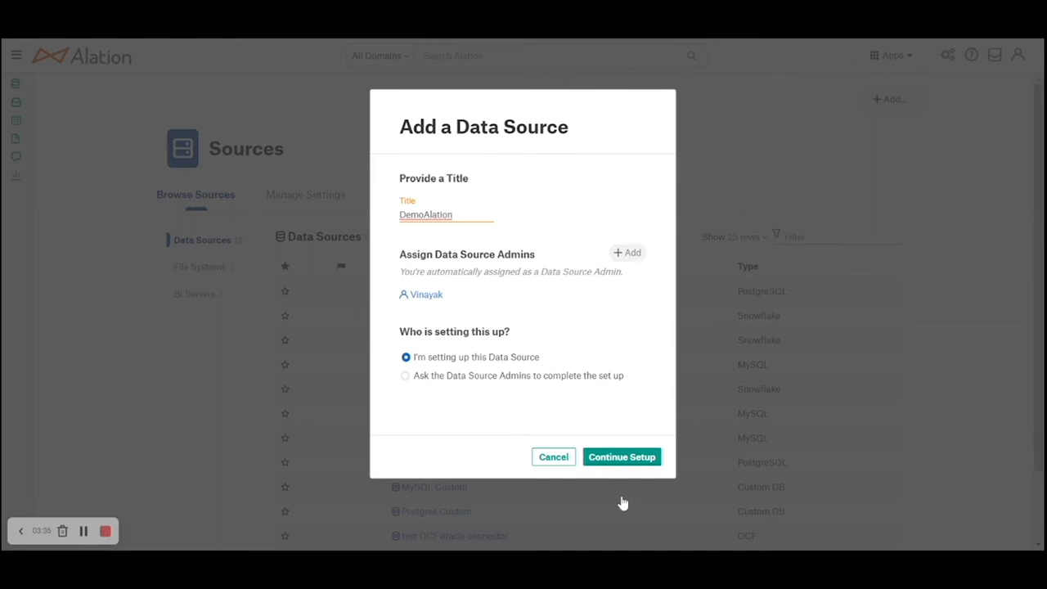
click(553, 457)
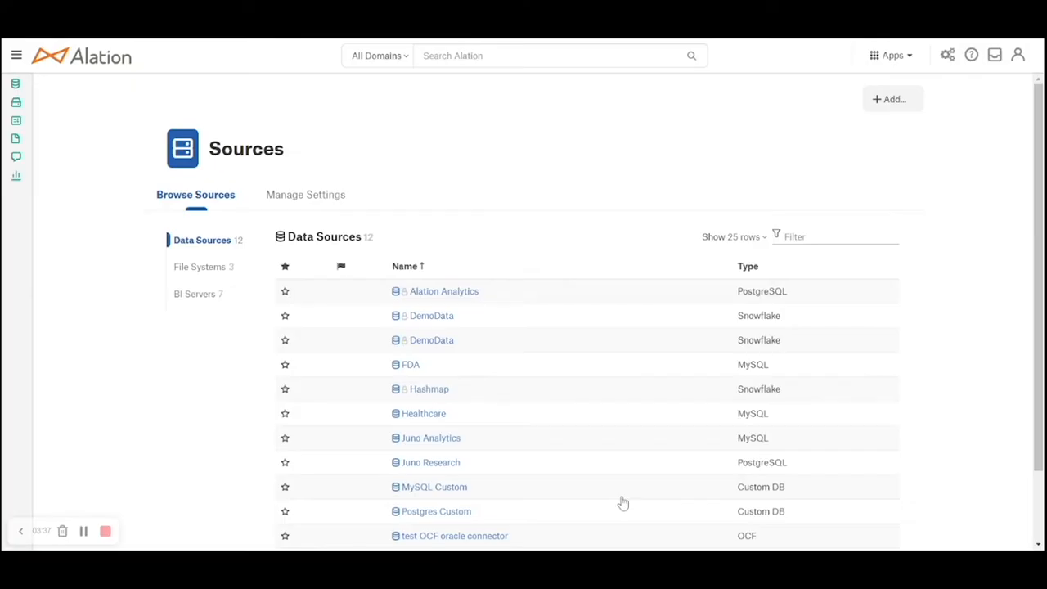
Choose Snowflake as the database type for DemoAlation, keeping default port 443
click(891, 100)
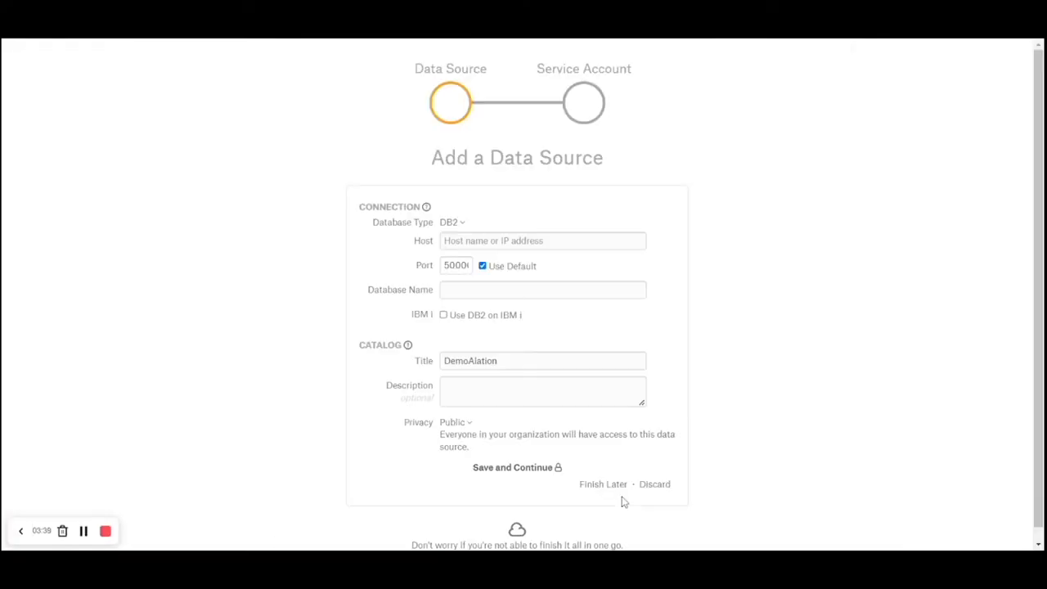
mouse_move(451, 223)
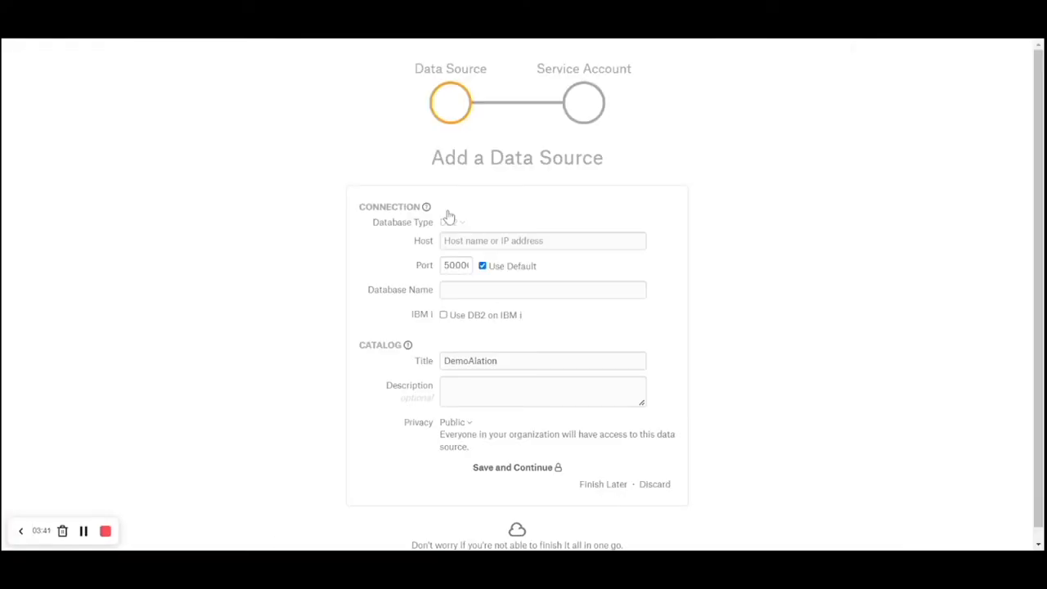
click(455, 223)
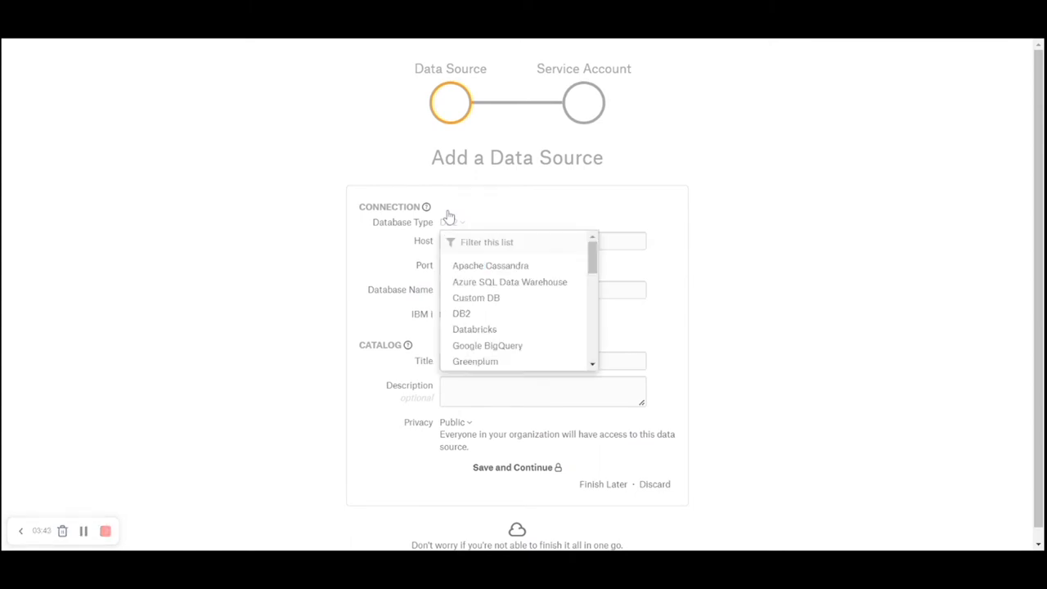
click(461, 314)
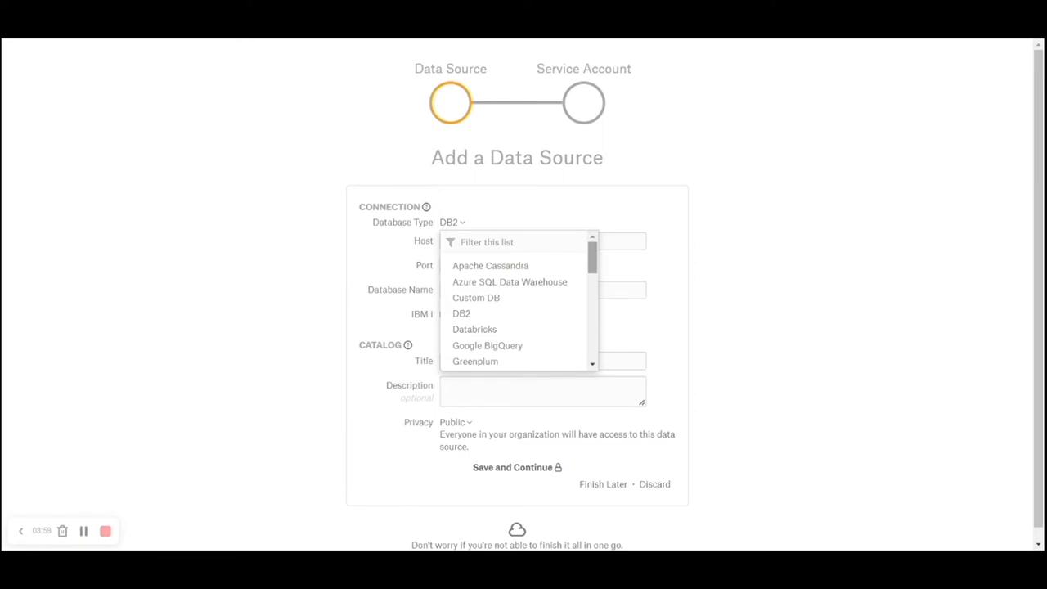
scroll(down, 3)
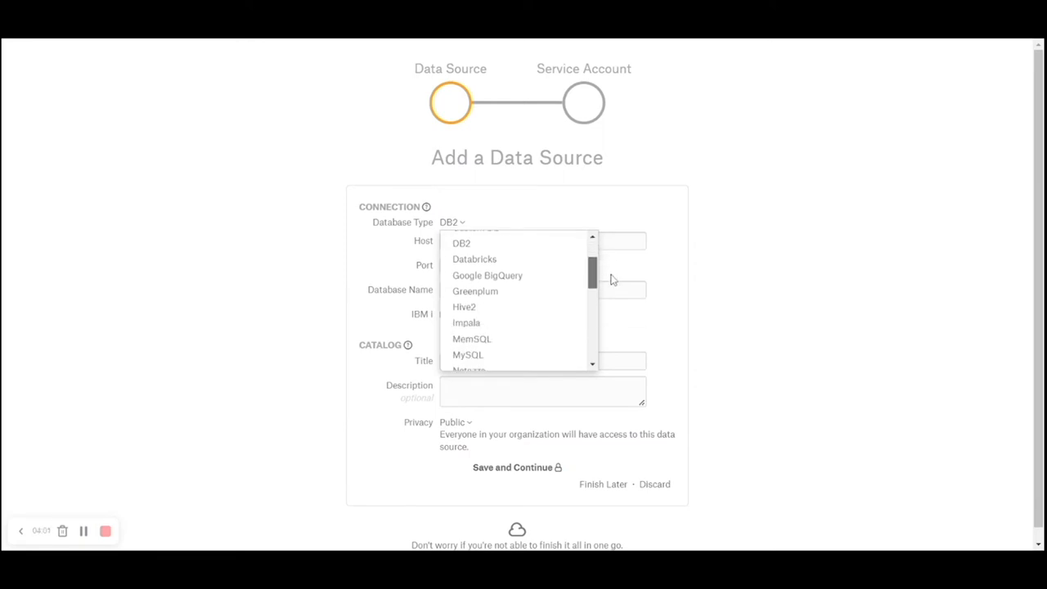
scroll(down, 3)
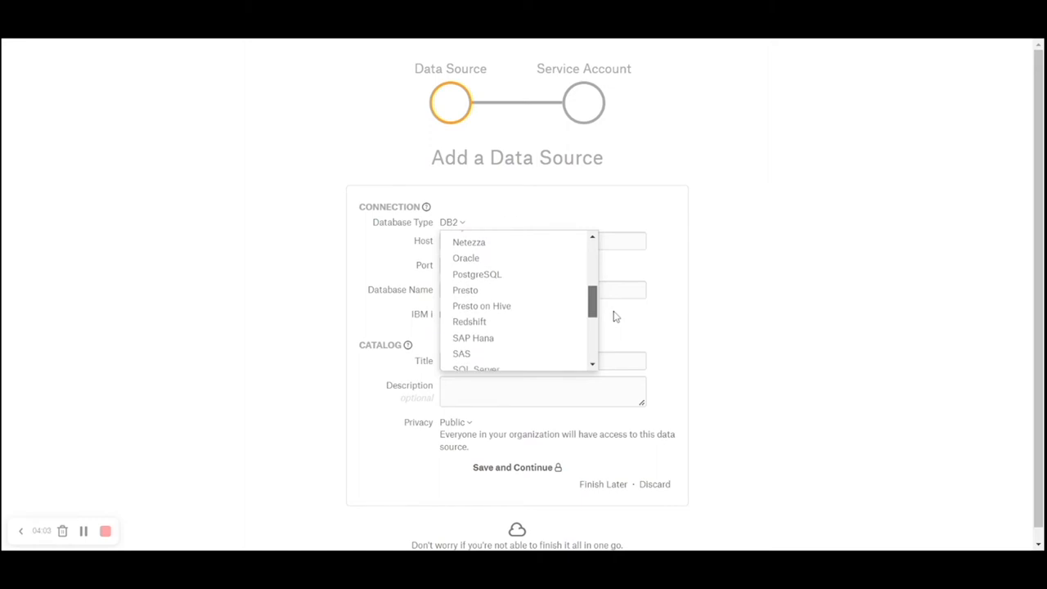
scroll(down, 3)
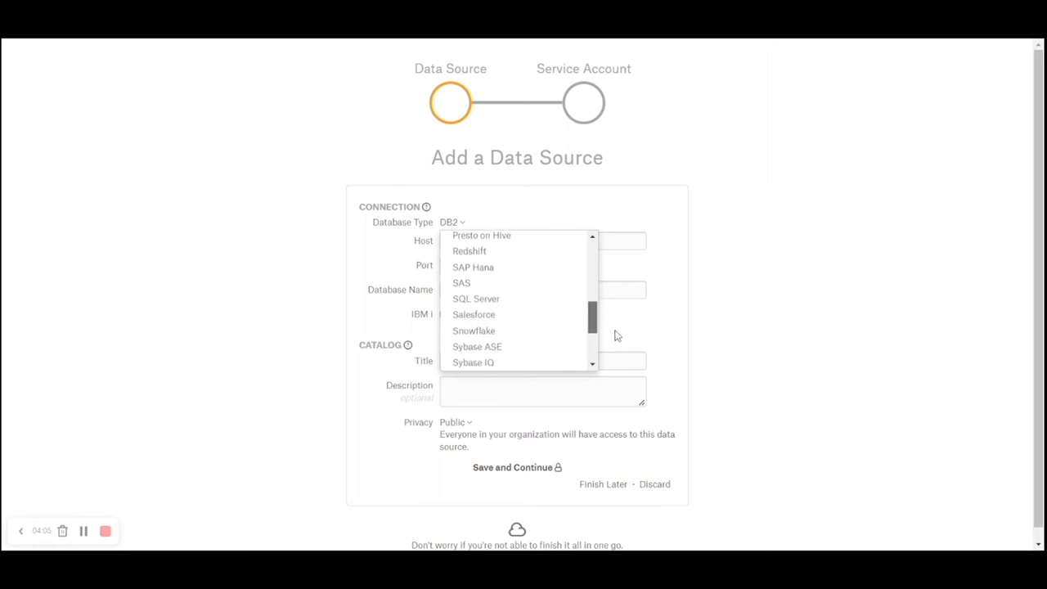
scroll(down, 3)
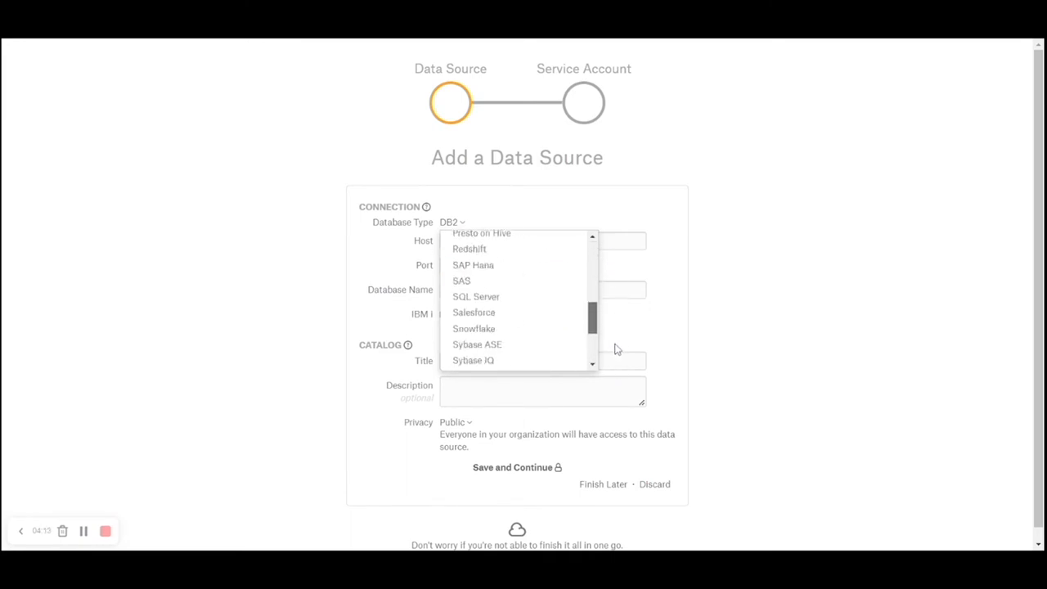
scroll(down, 3)
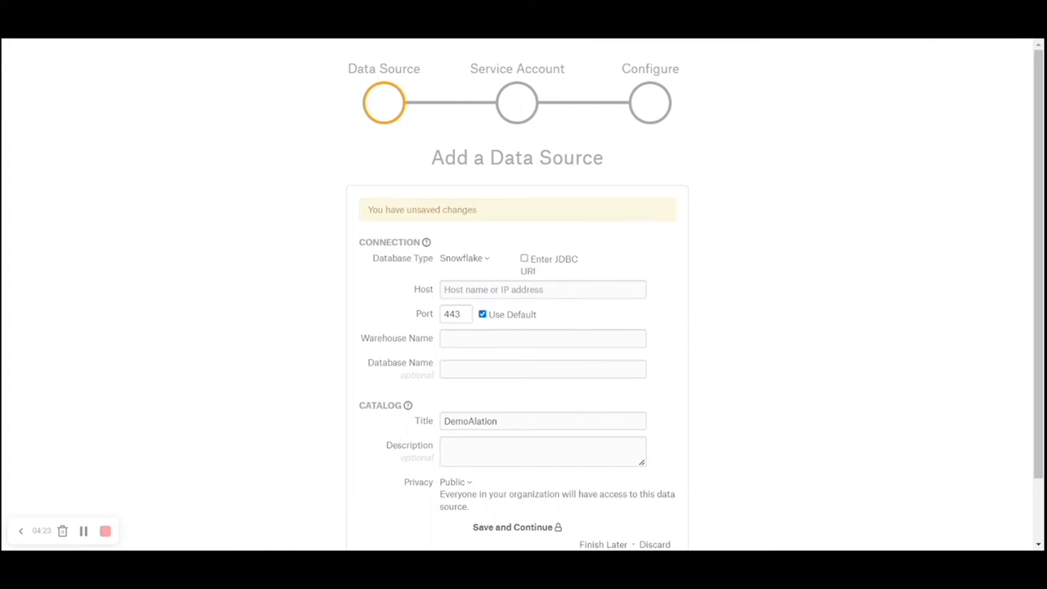
click(543, 288)
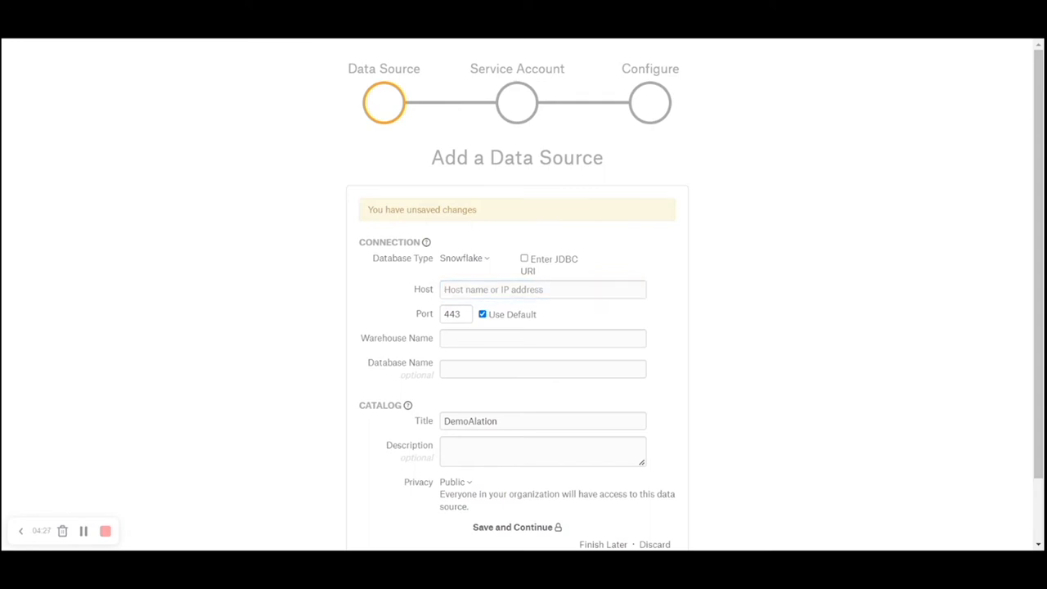
text(https://hashmap.snowflakecomputing.com)
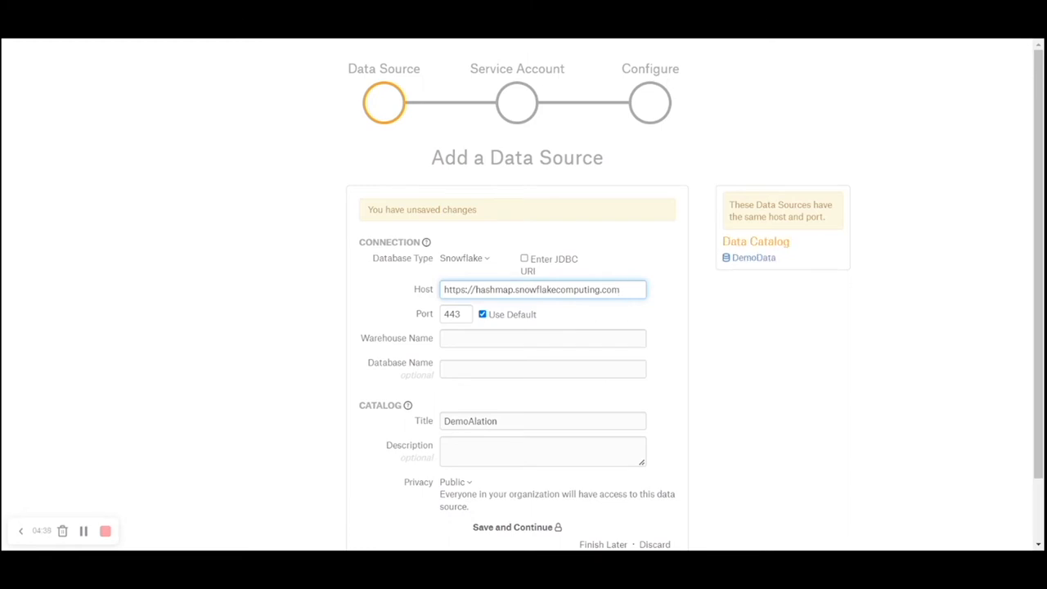
click(543, 337)
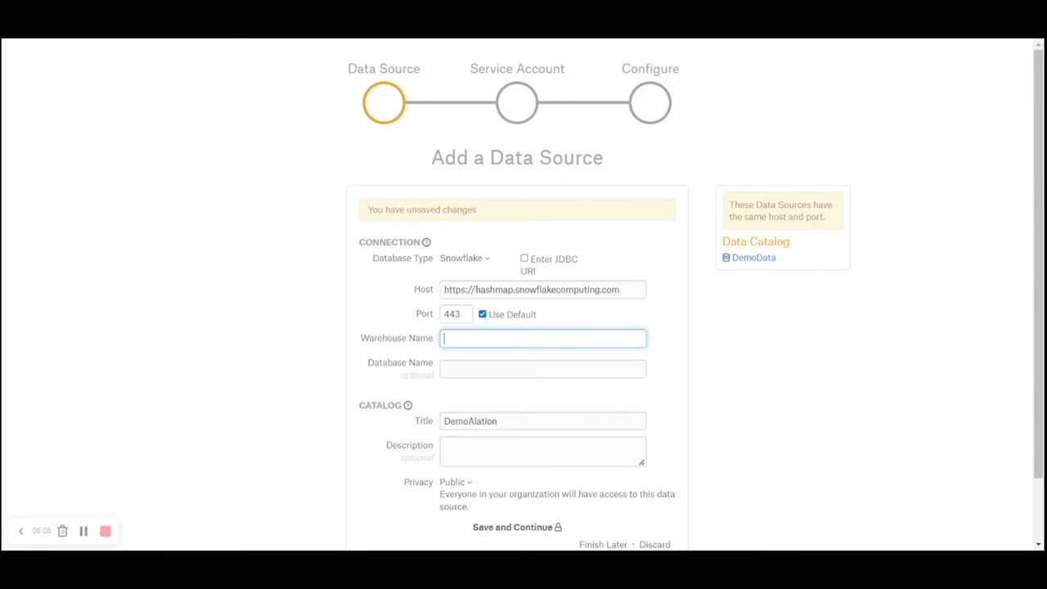
text(demo)
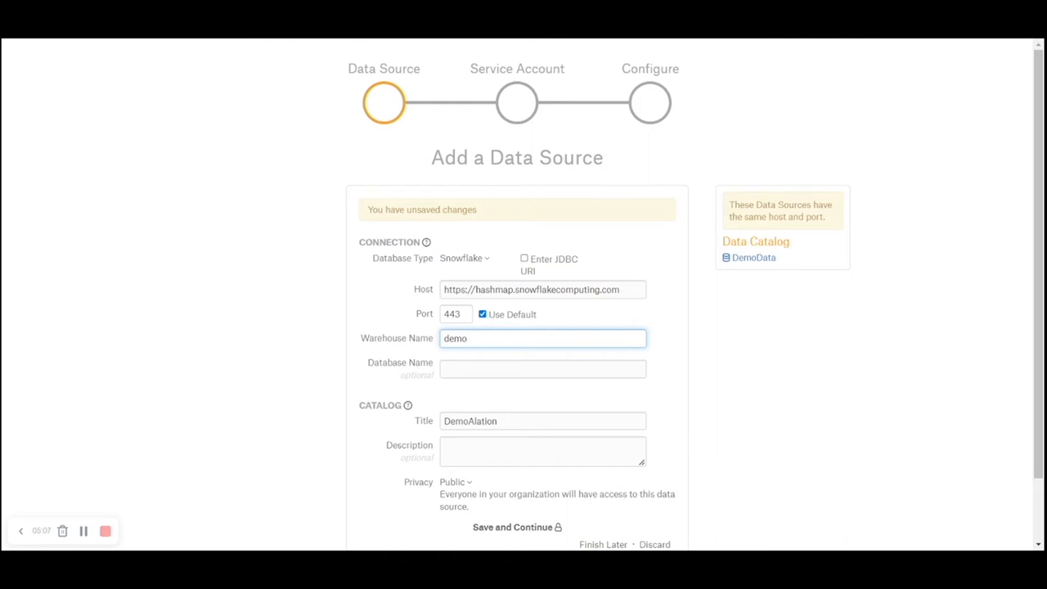
text(d)
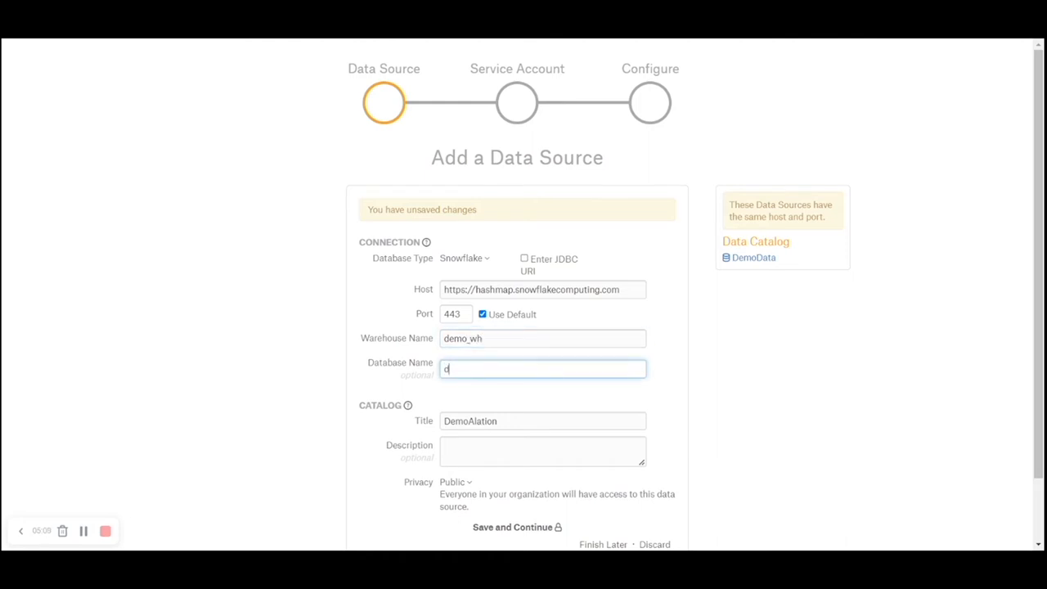
text(g_sandbox)
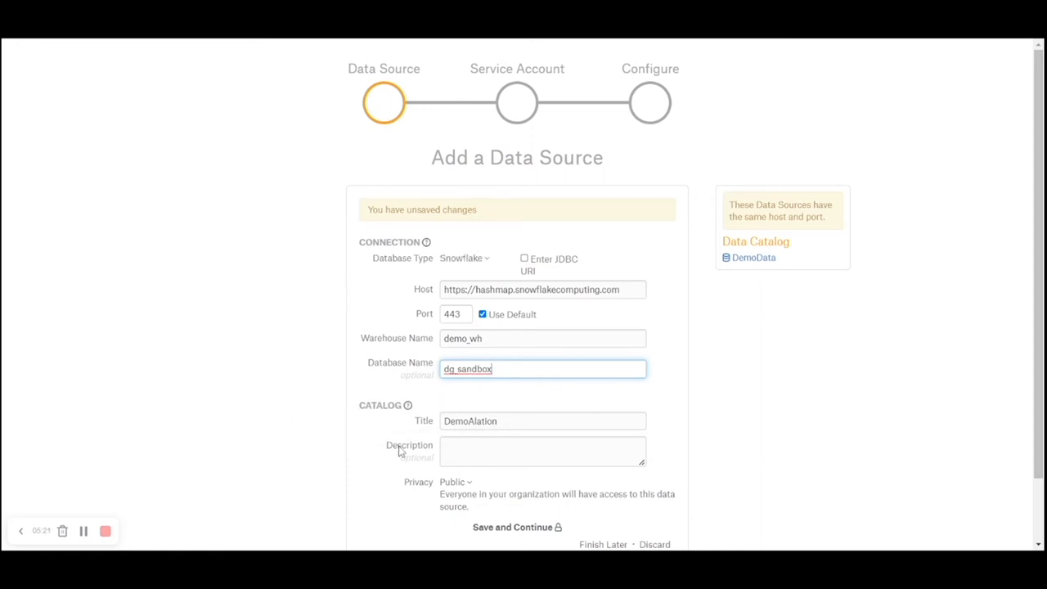
mouse_move(432, 439)
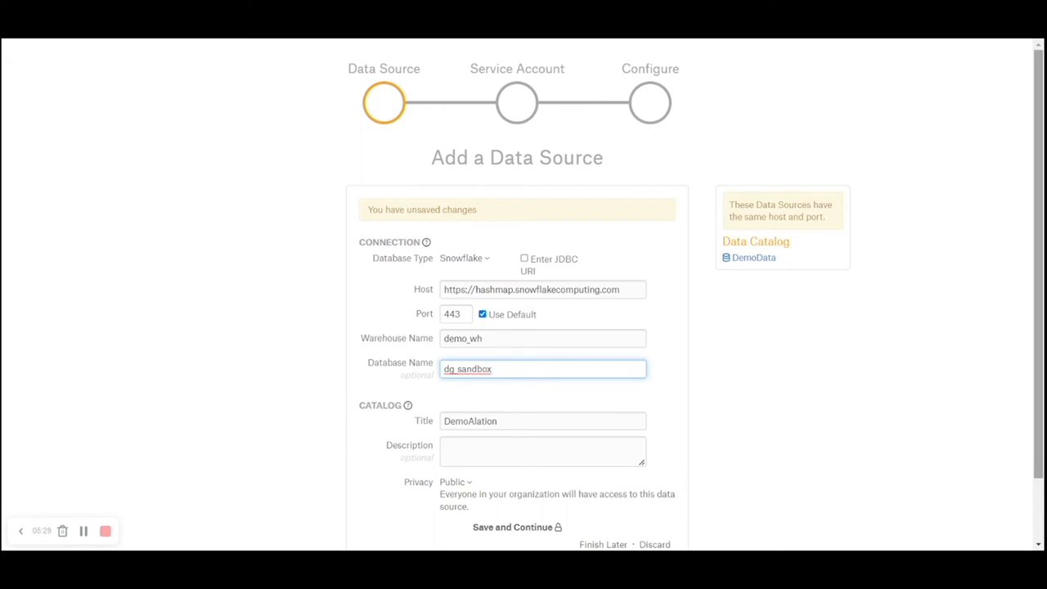
Set the data source privacy to Private and save the connection details
scroll(down, 3)
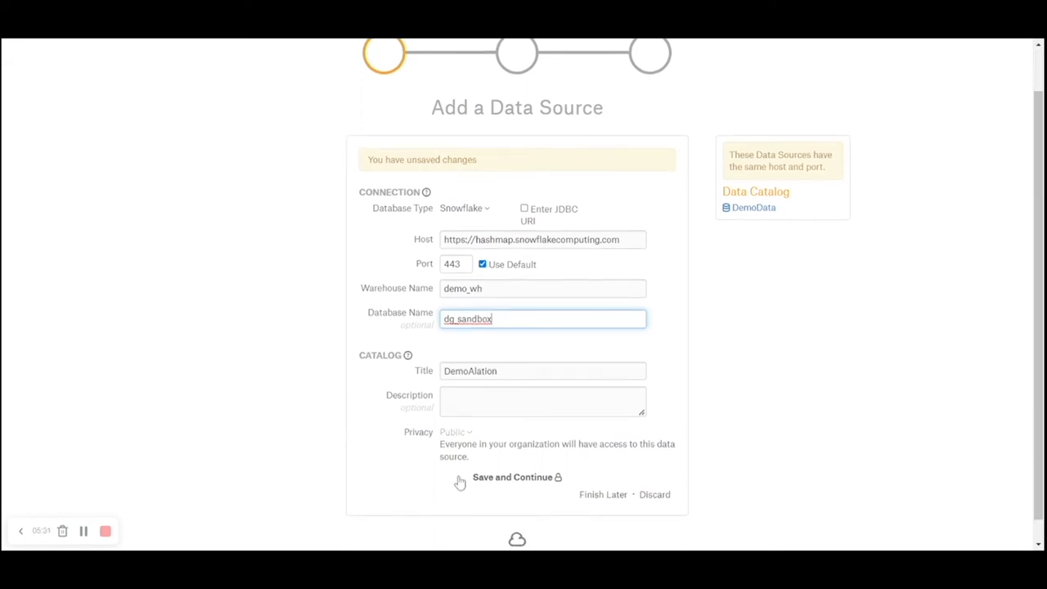
click(455, 432)
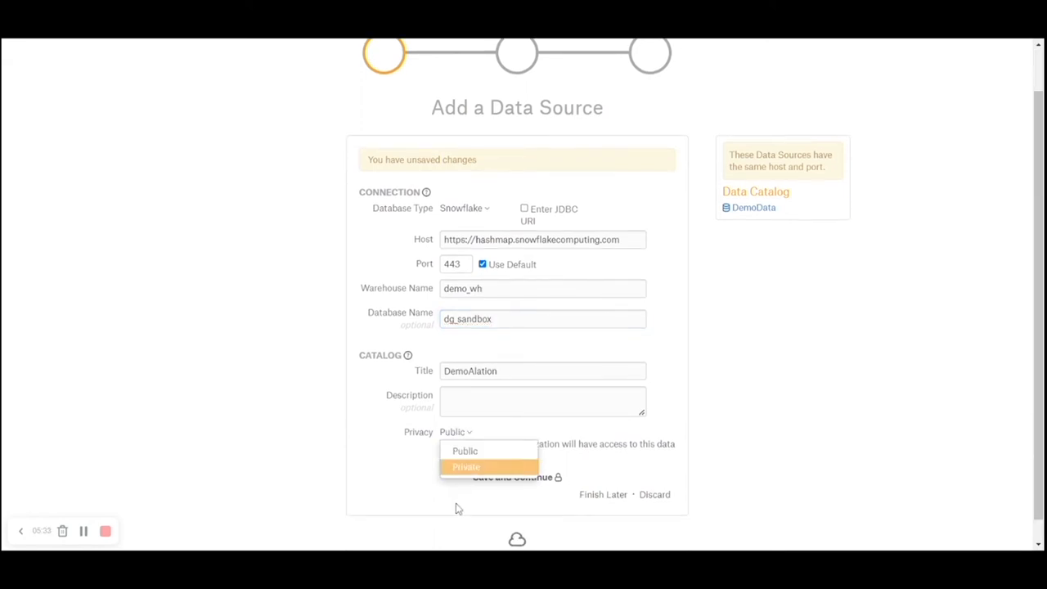
click(465, 466)
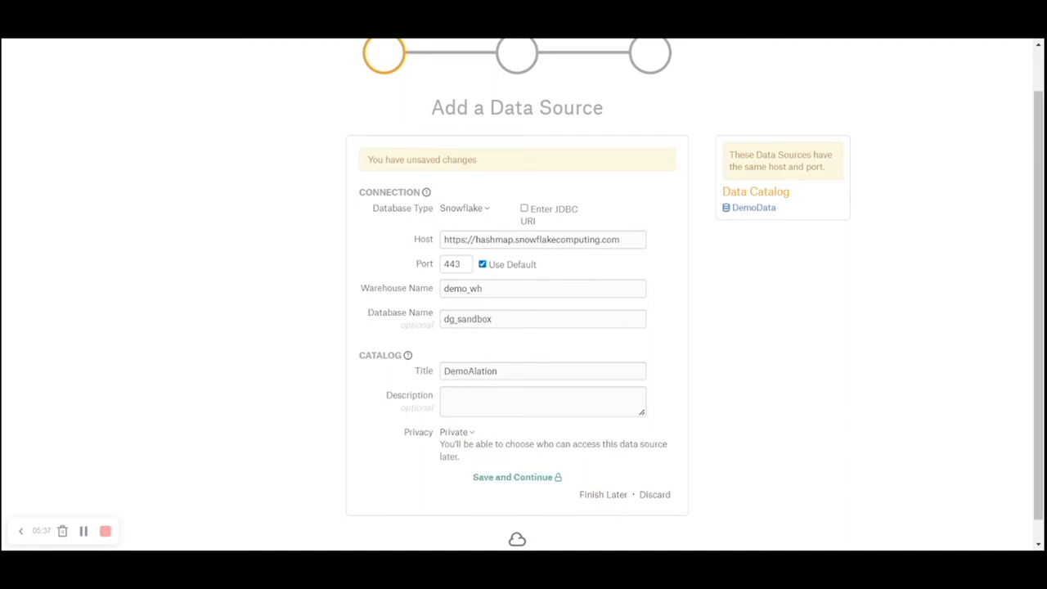
mouse_move(517, 478)
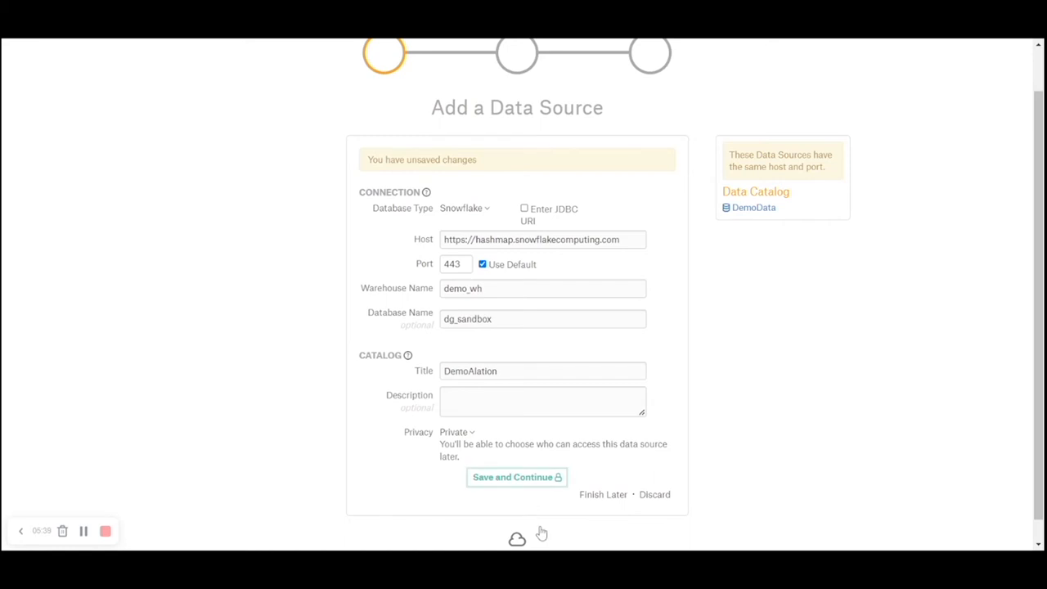
click(517, 478)
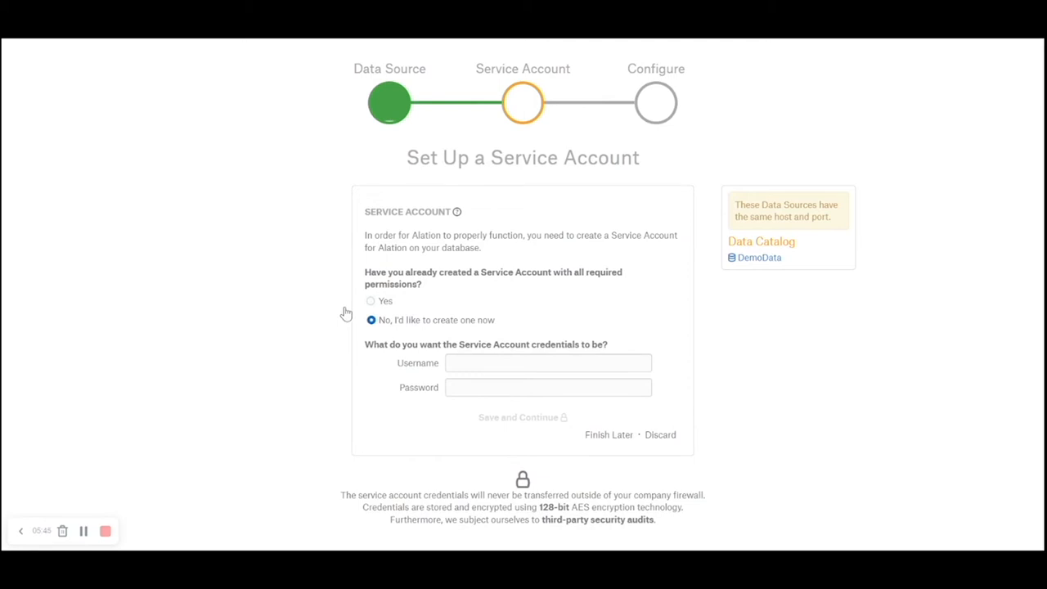
Supply existing service account sf_dg_service_account with its password and save
click(370, 301)
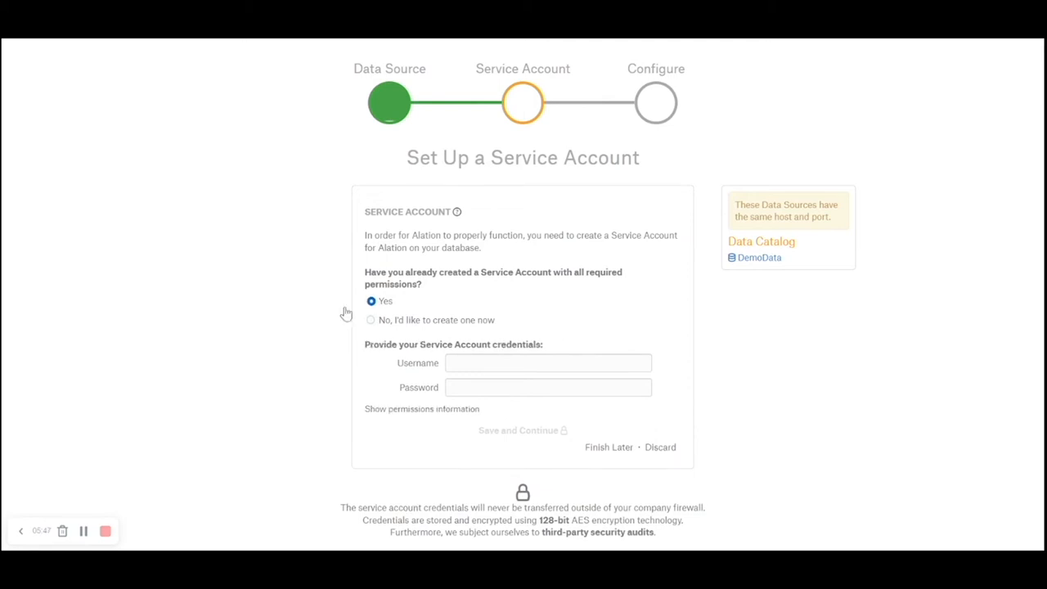
text(sf_dg_service_account)
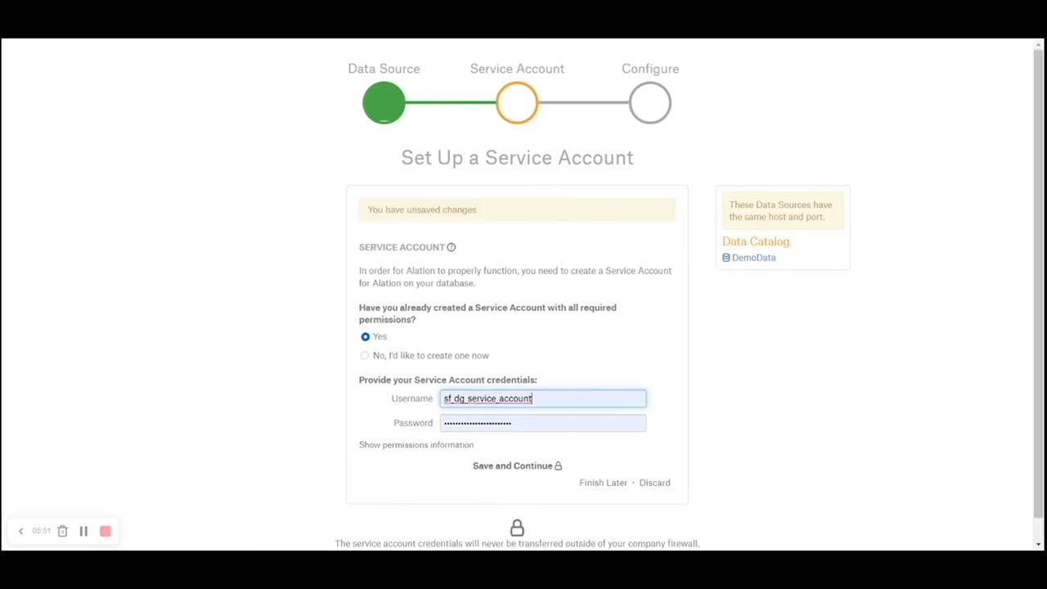
mouse_move(432, 384)
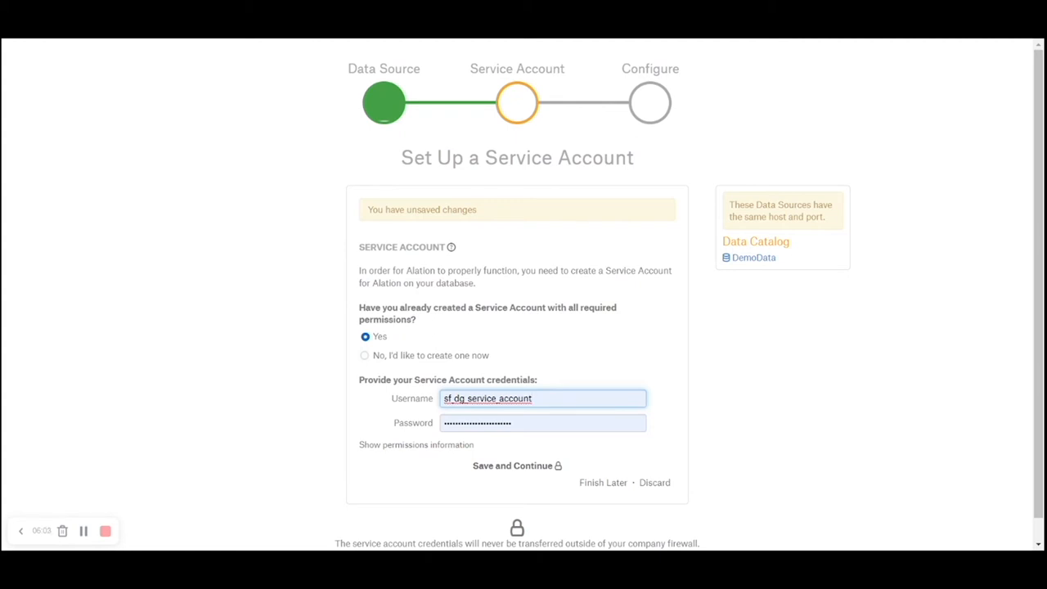
click(532, 399)
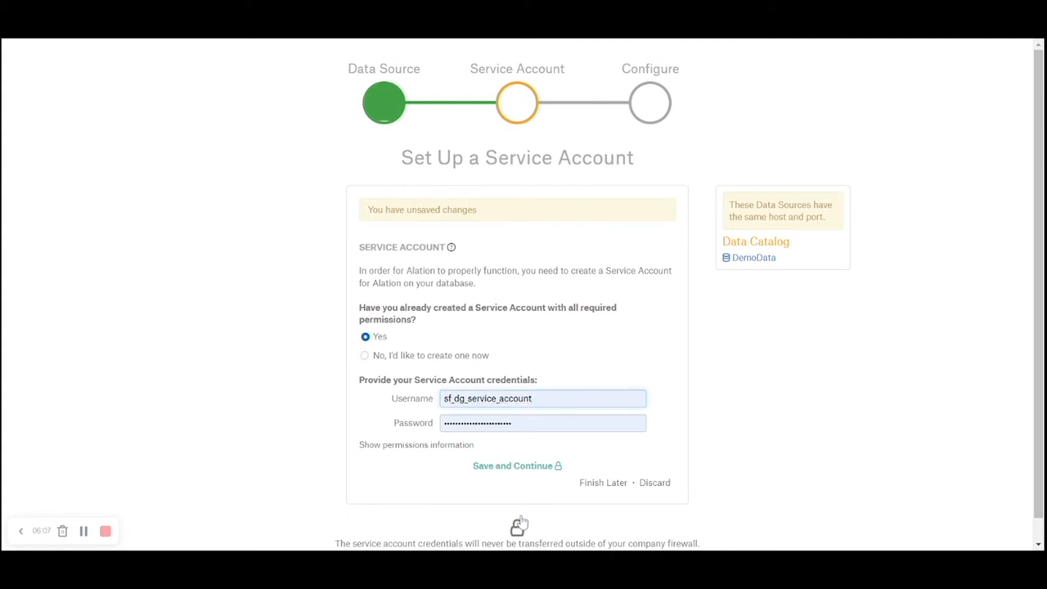
click(517, 465)
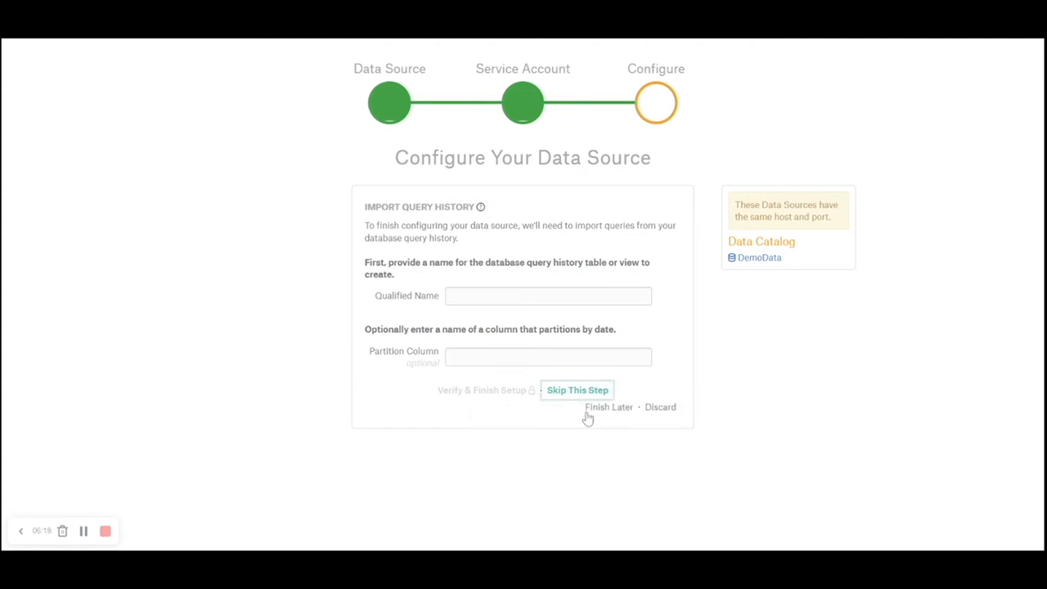
Skip query history import and keep DemoAlation as a Private Data Source under Access
click(576, 390)
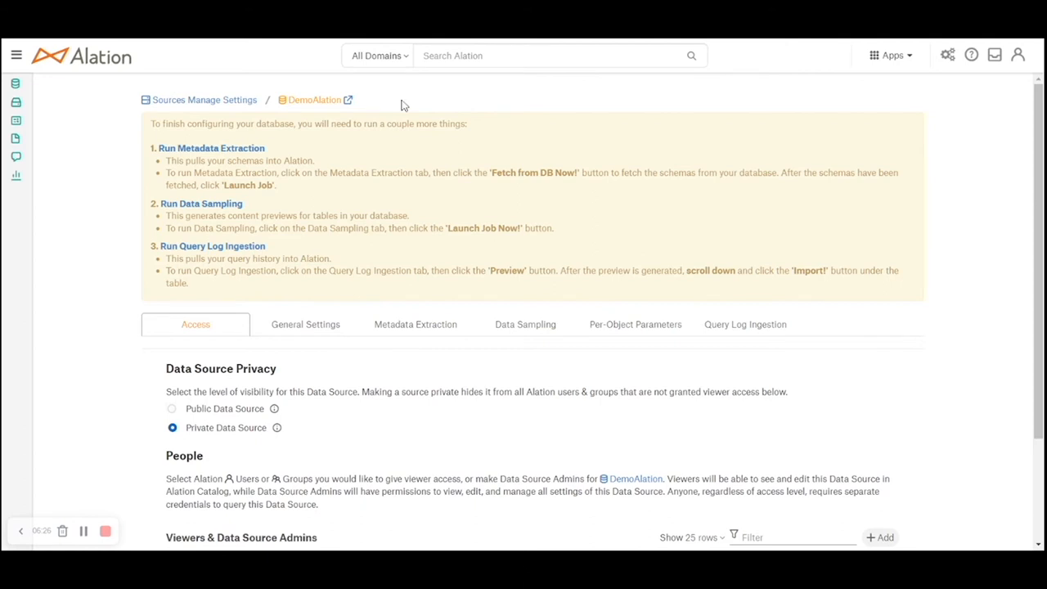
mouse_move(463, 382)
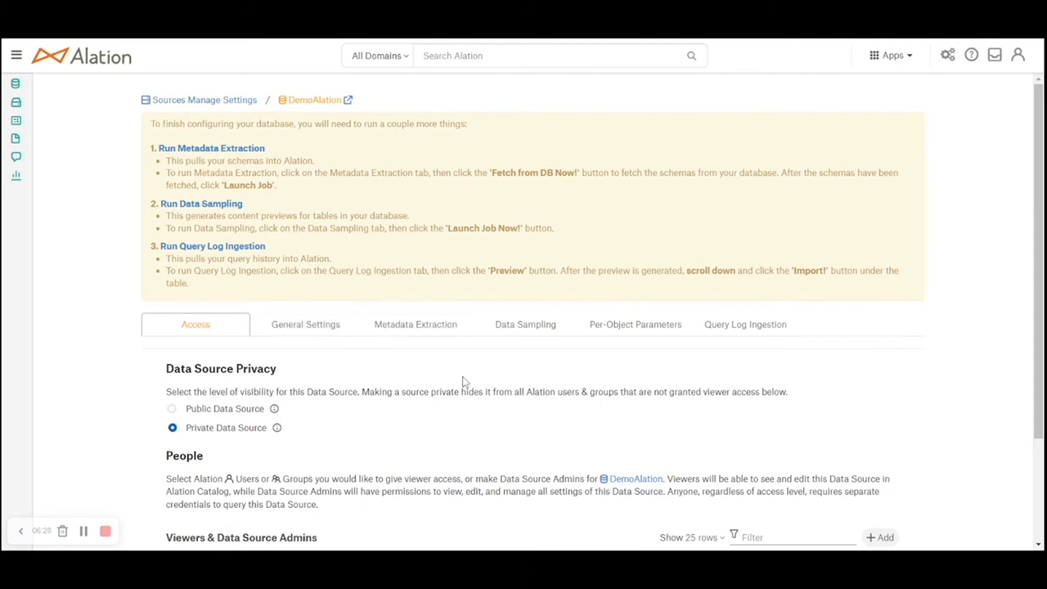
scroll(down, 3)
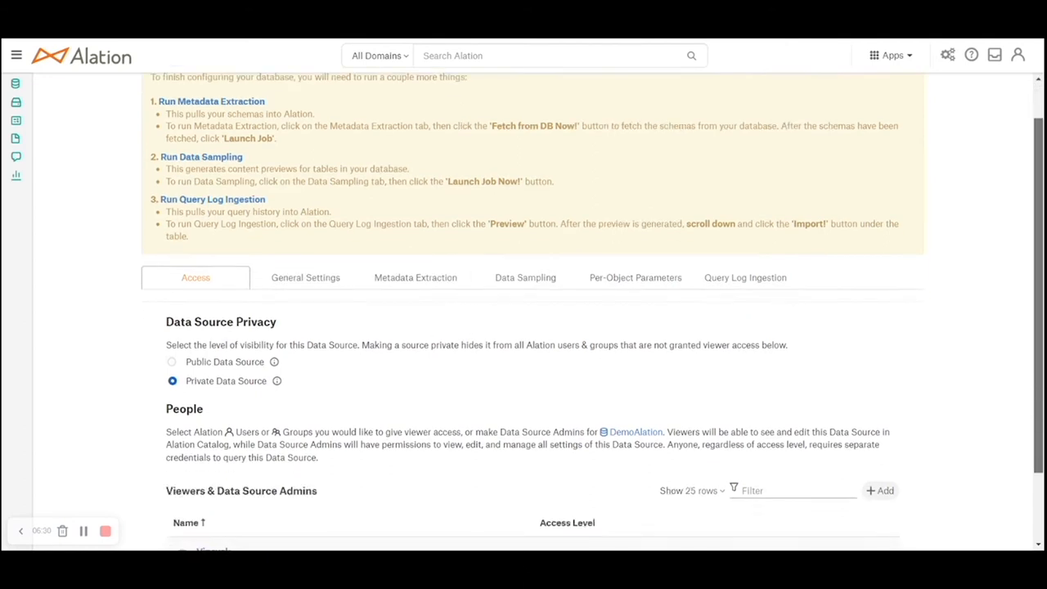
scroll(down, 3)
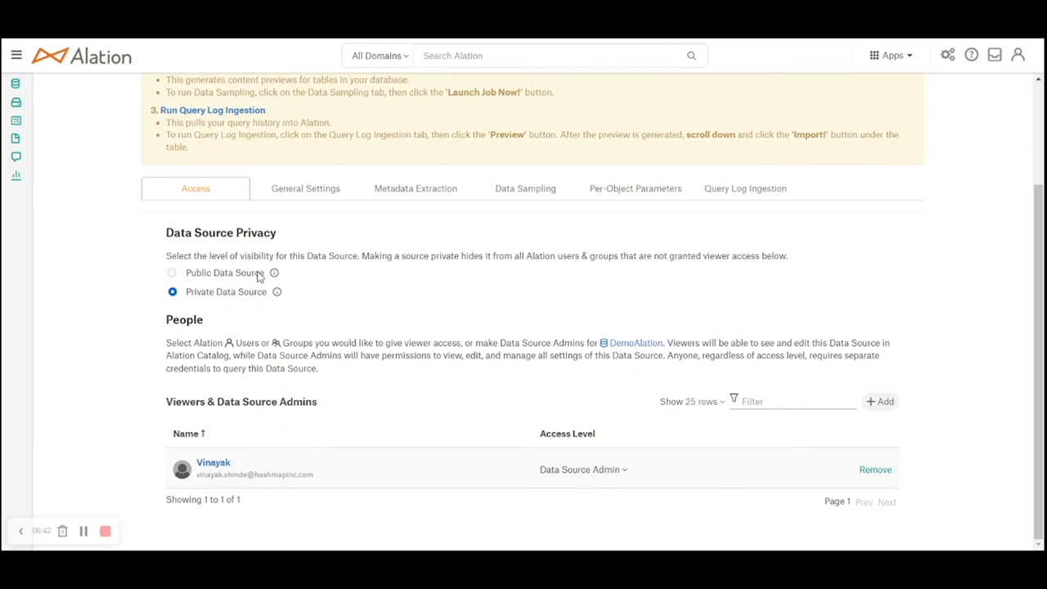
mouse_move(265, 424)
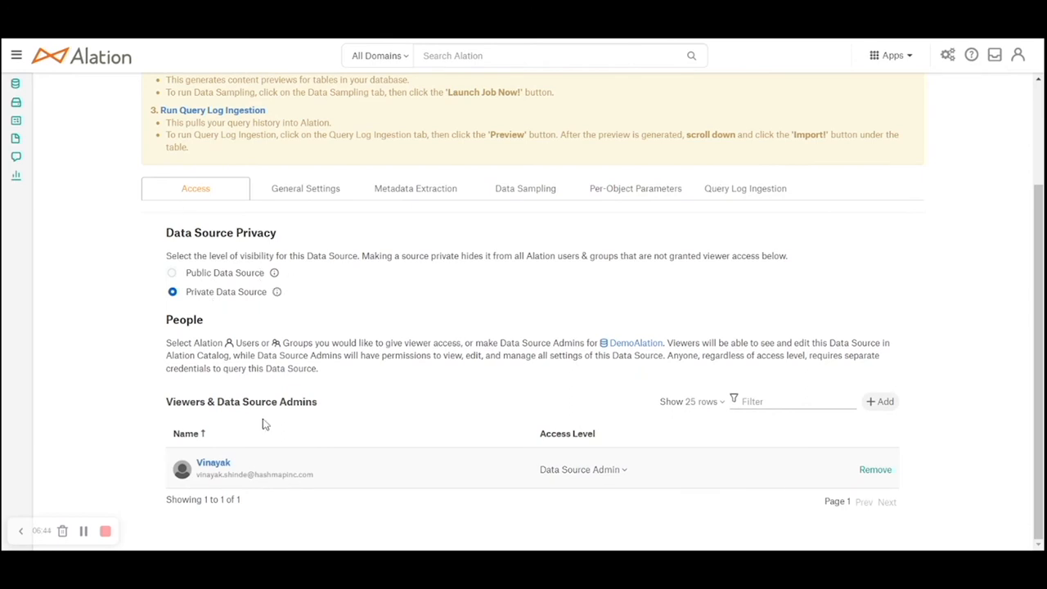
mouse_move(965, 436)
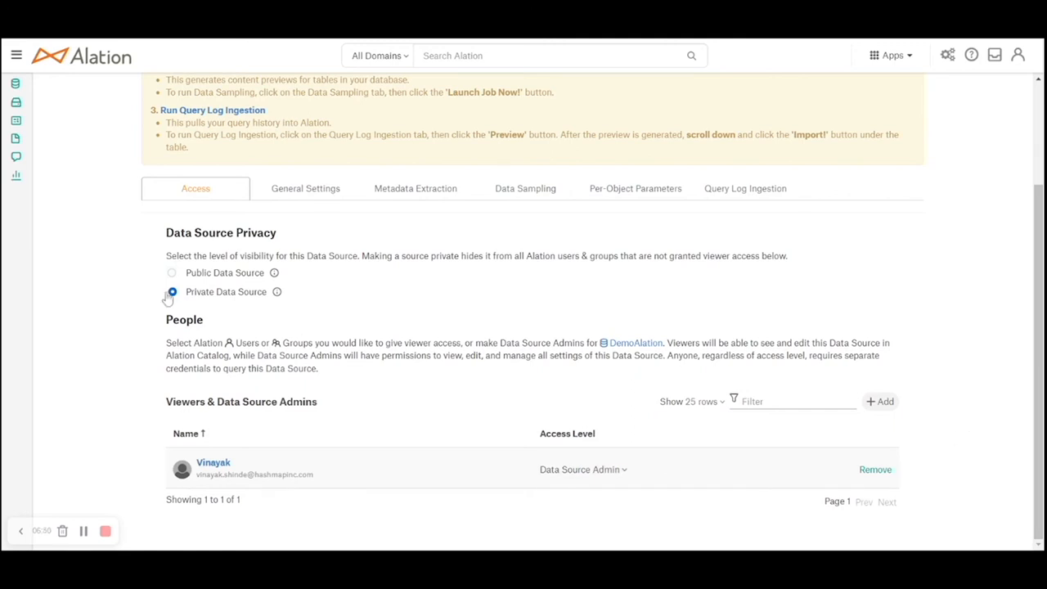
click(171, 291)
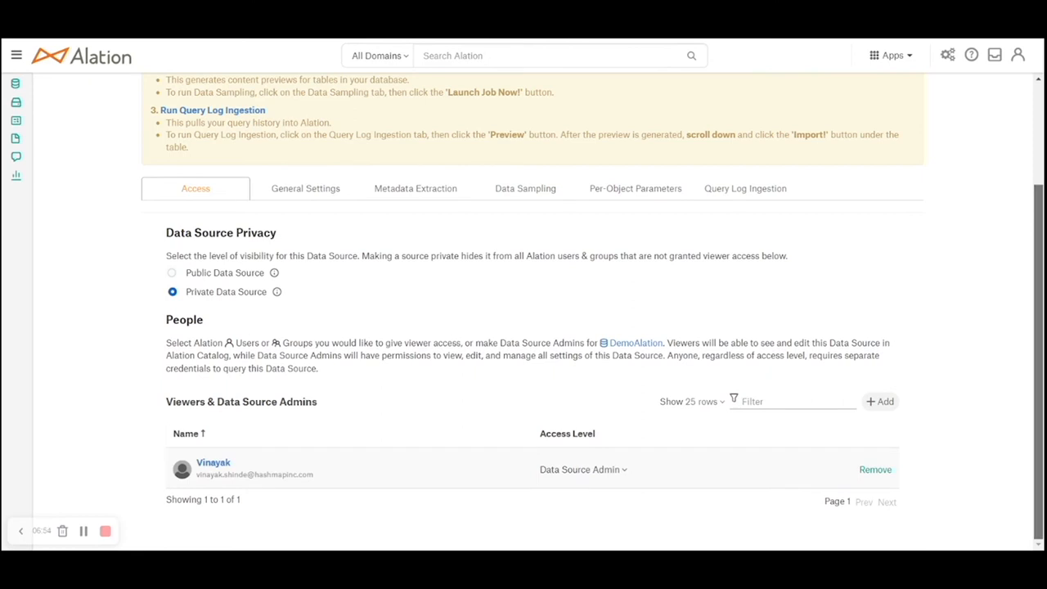
scroll(up, 3)
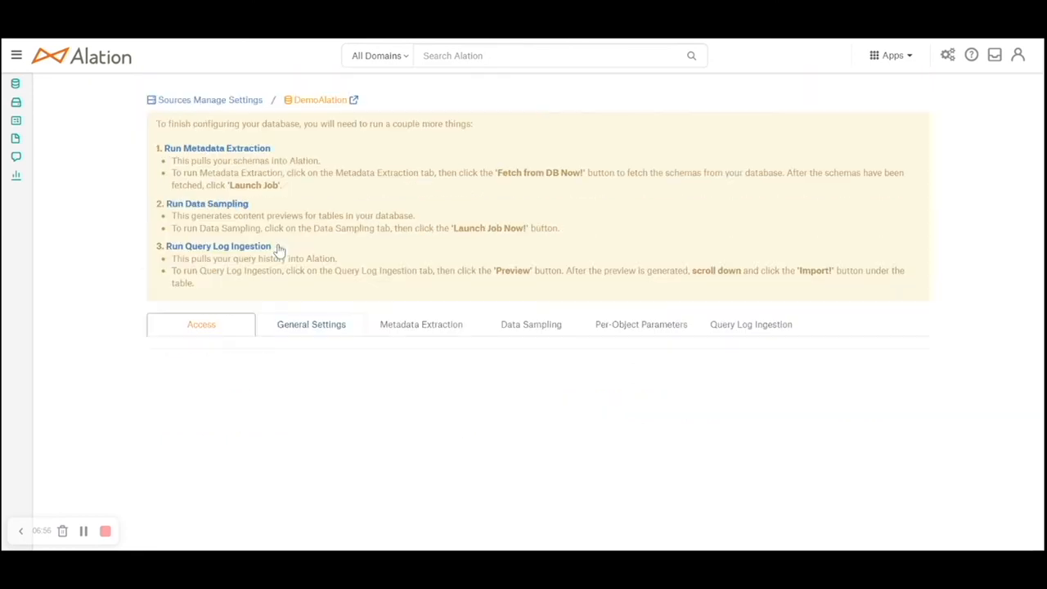
click(311, 324)
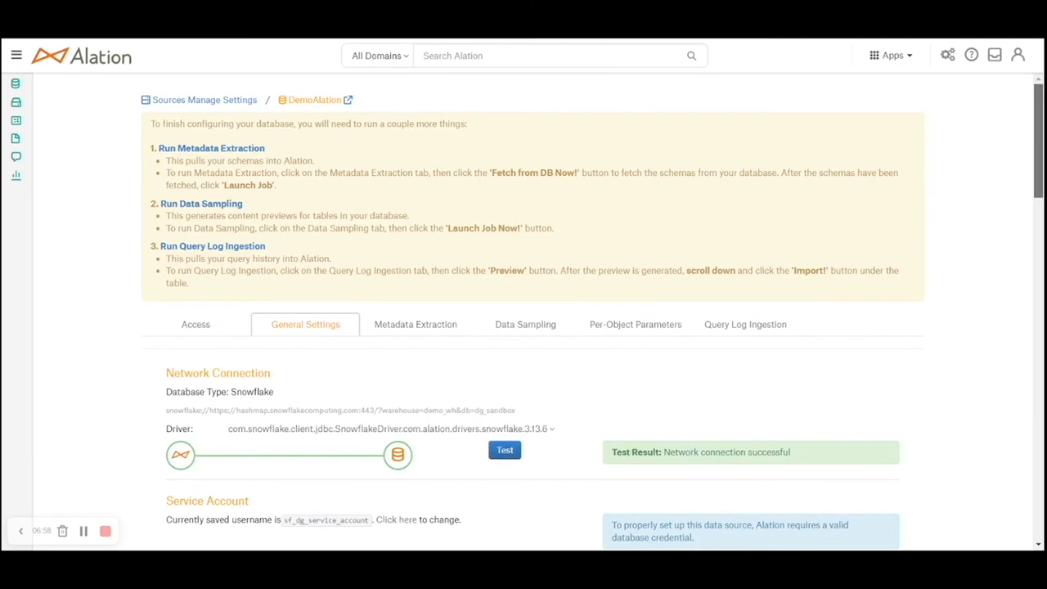
scroll(down, 3)
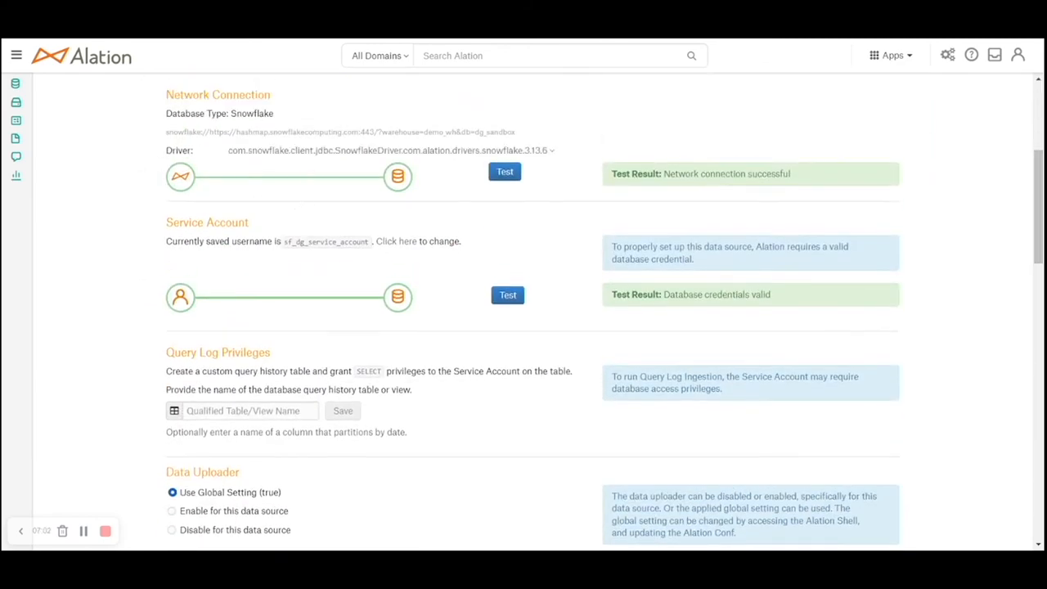
scroll(down, 3)
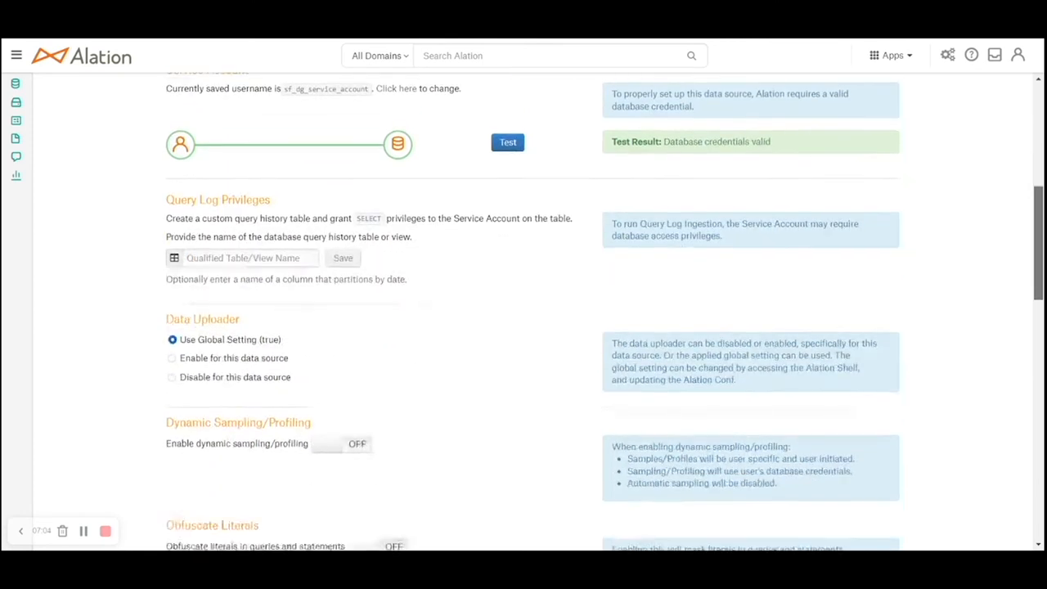
scroll(down, 3)
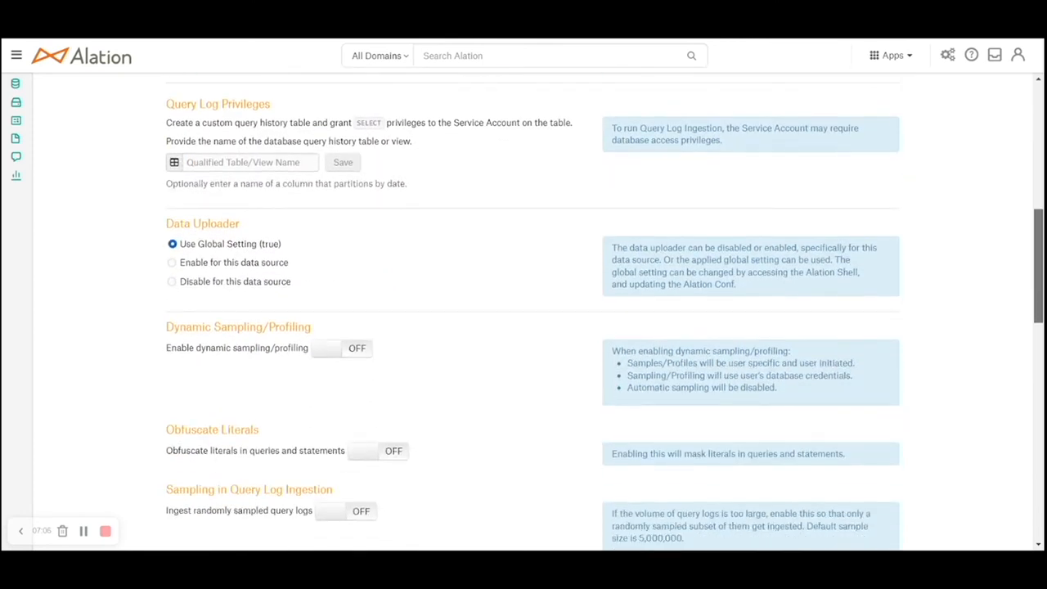
scroll(down, 3)
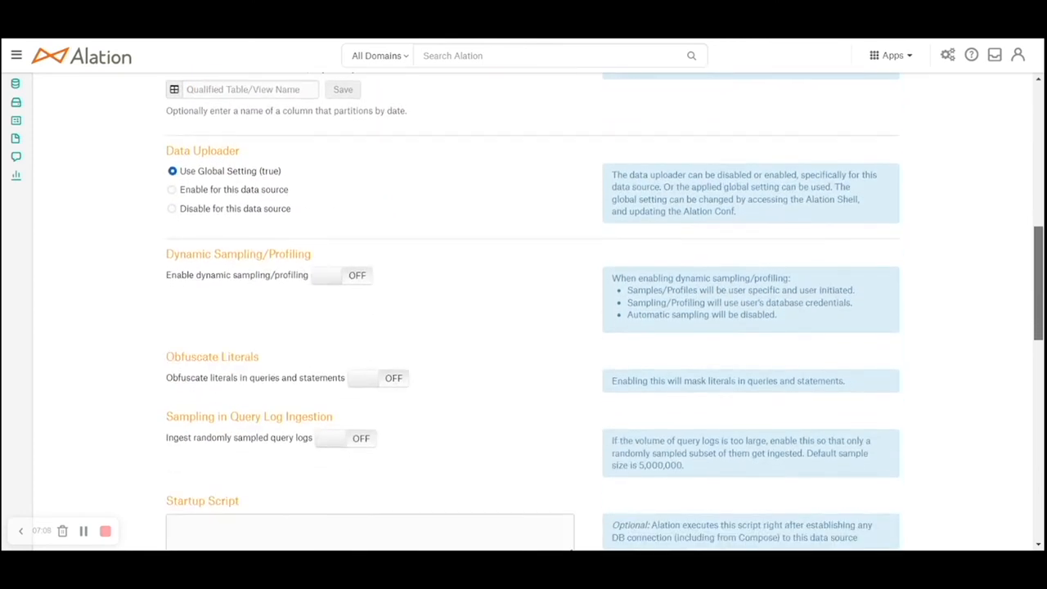
scroll(down, 3)
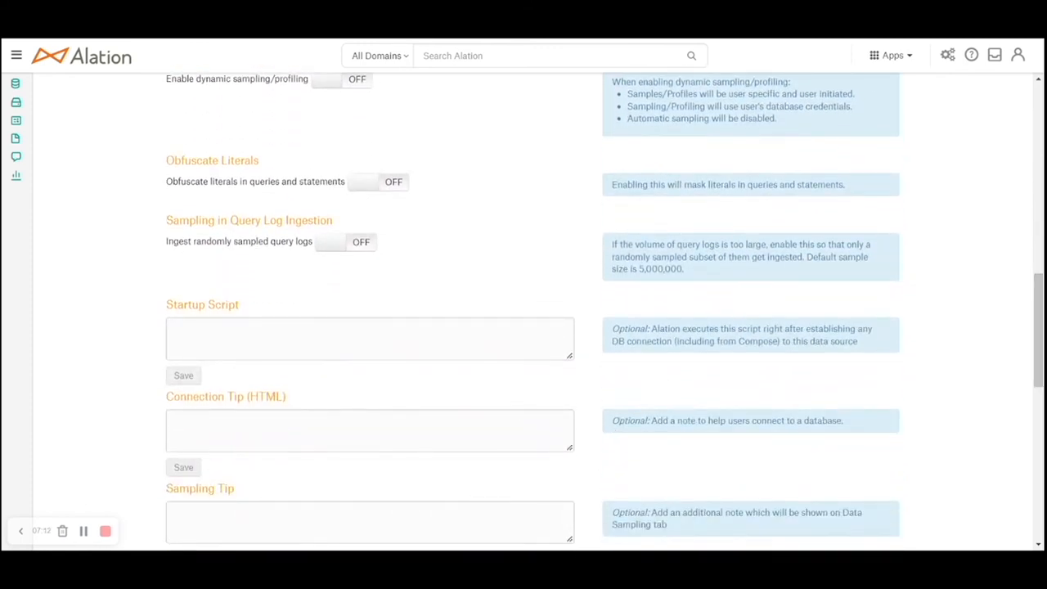
mouse_move(1017, 406)
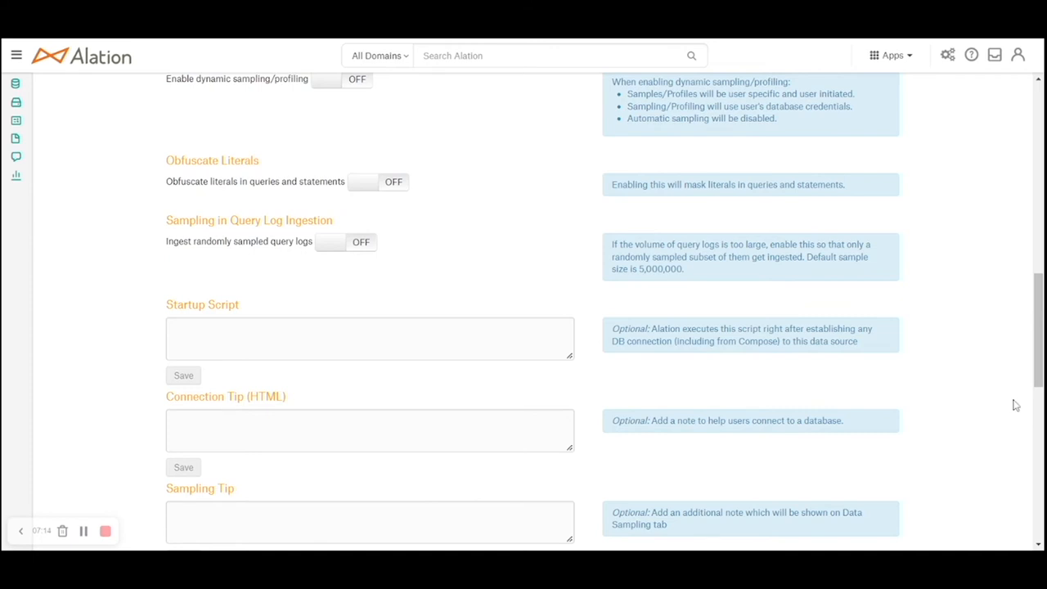
scroll(down, 3)
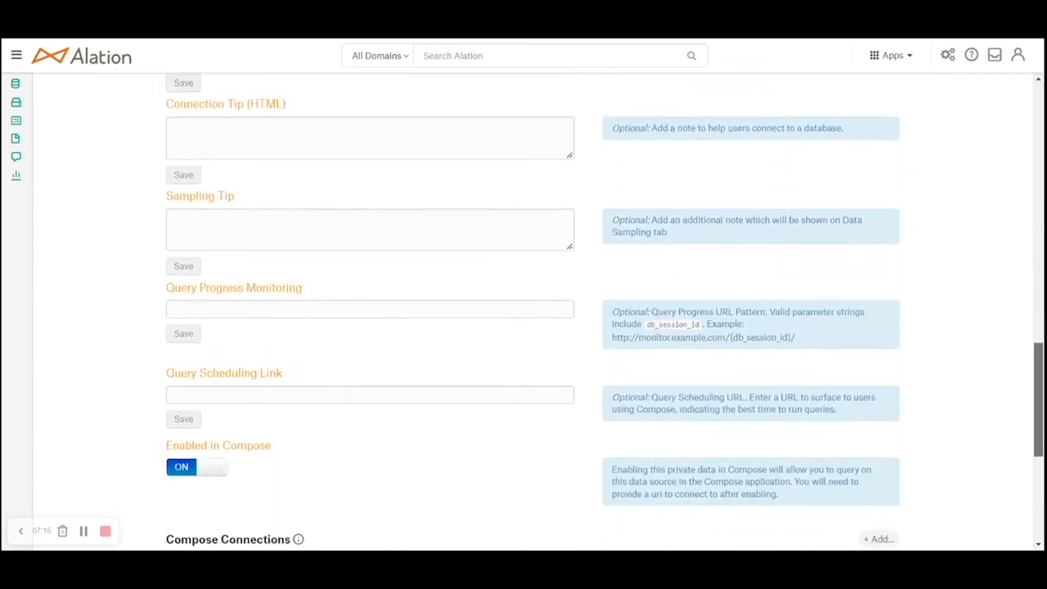
scroll(down, 3)
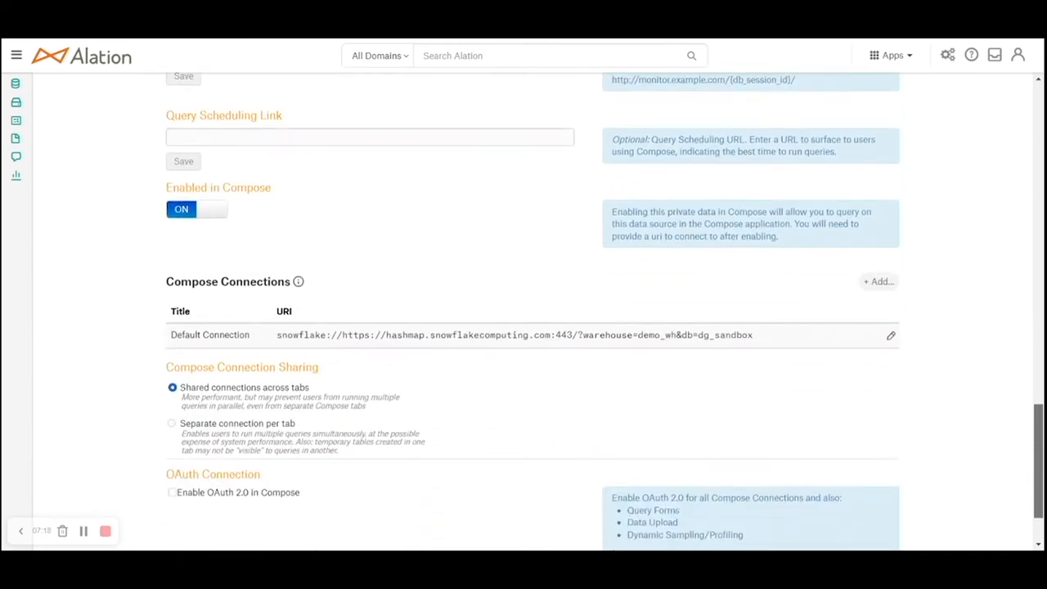
mouse_move(173, 263)
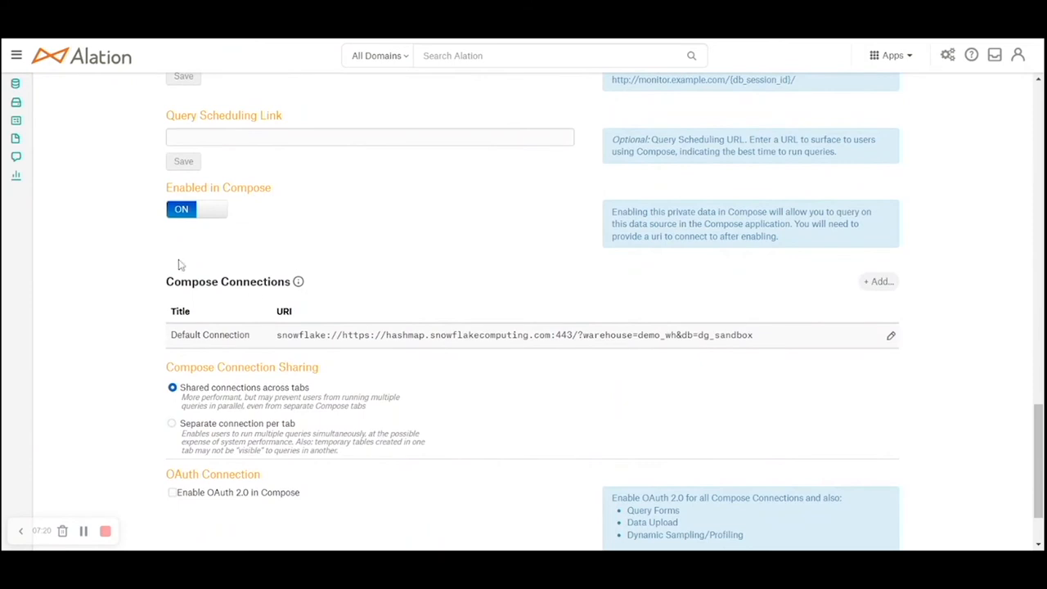
mouse_move(345, 340)
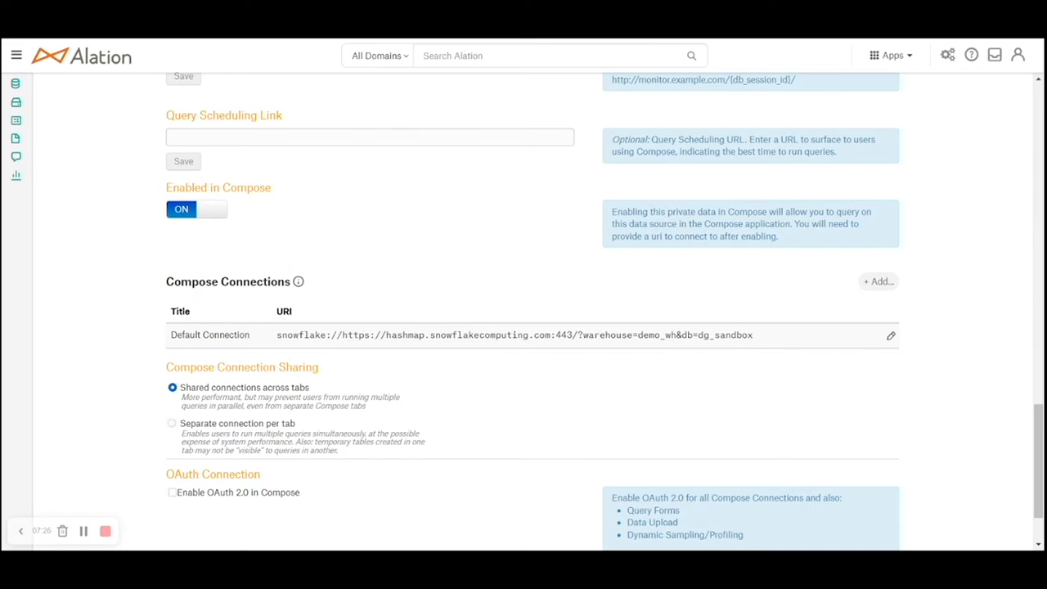
mouse_move(1005, 357)
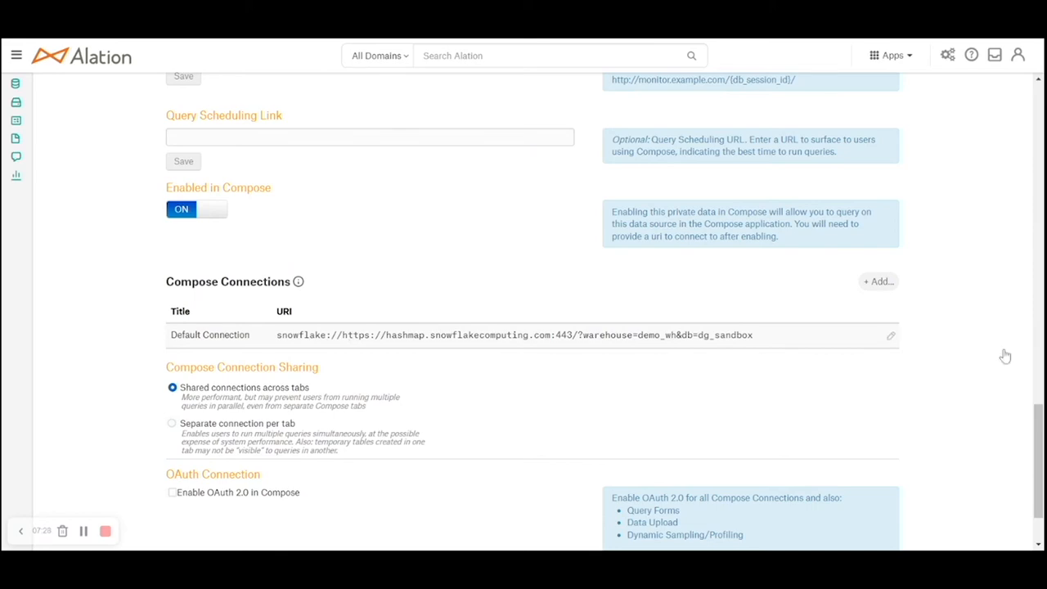
click(305, 231)
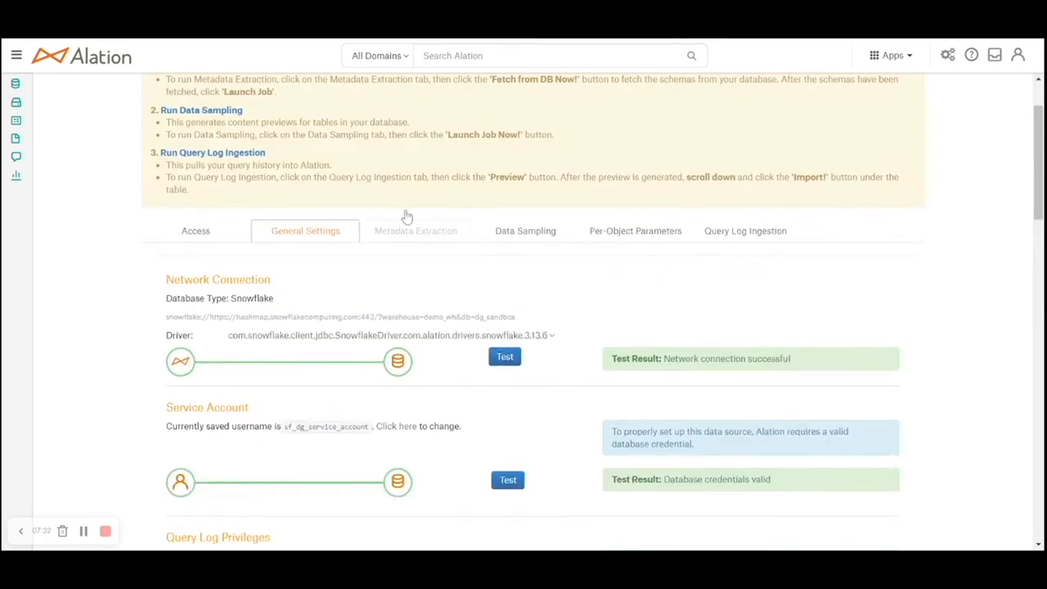
Review Metadata Extraction, Data Sampling, Per-Object Parameters and Query Log Ingestion settings
click(416, 231)
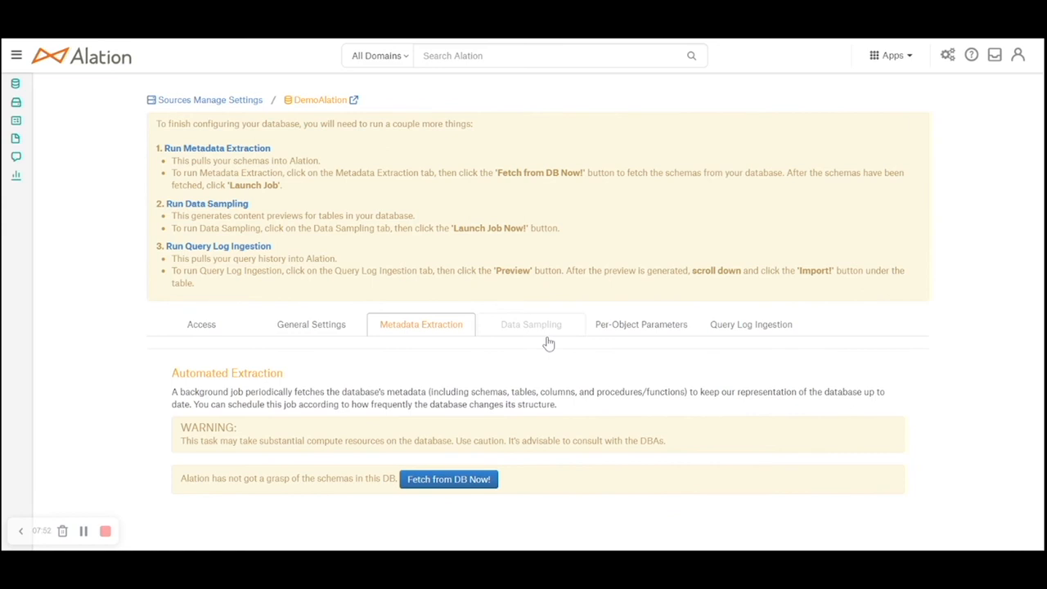
click(530, 324)
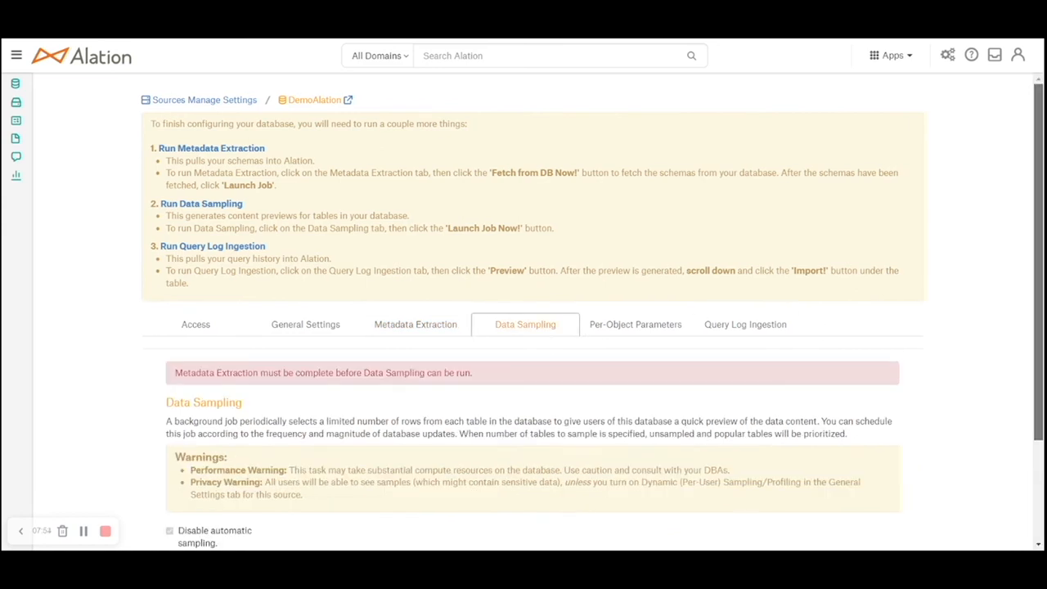
scroll(down, 3)
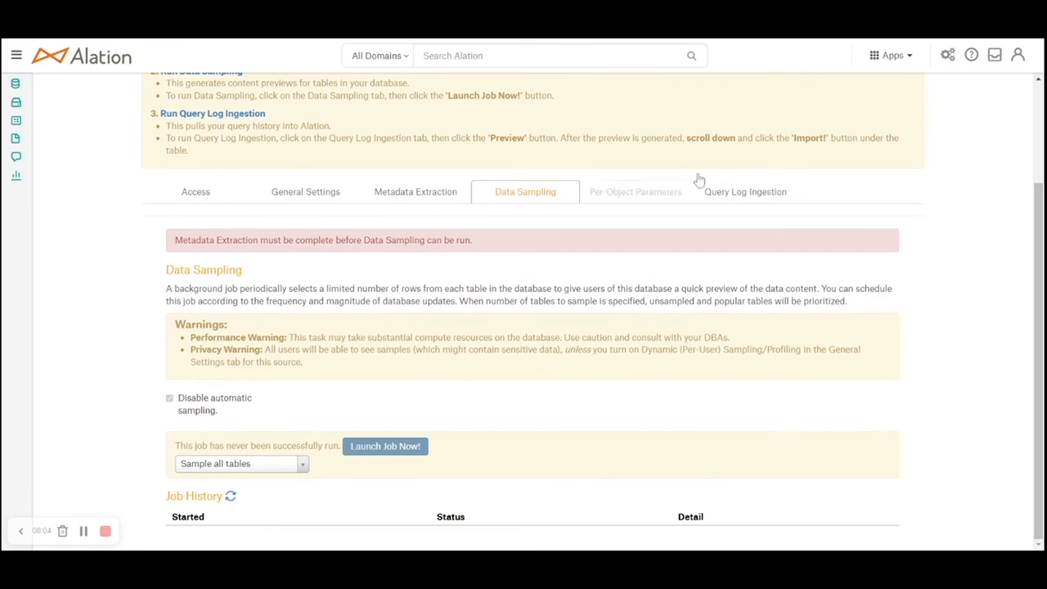
click(635, 192)
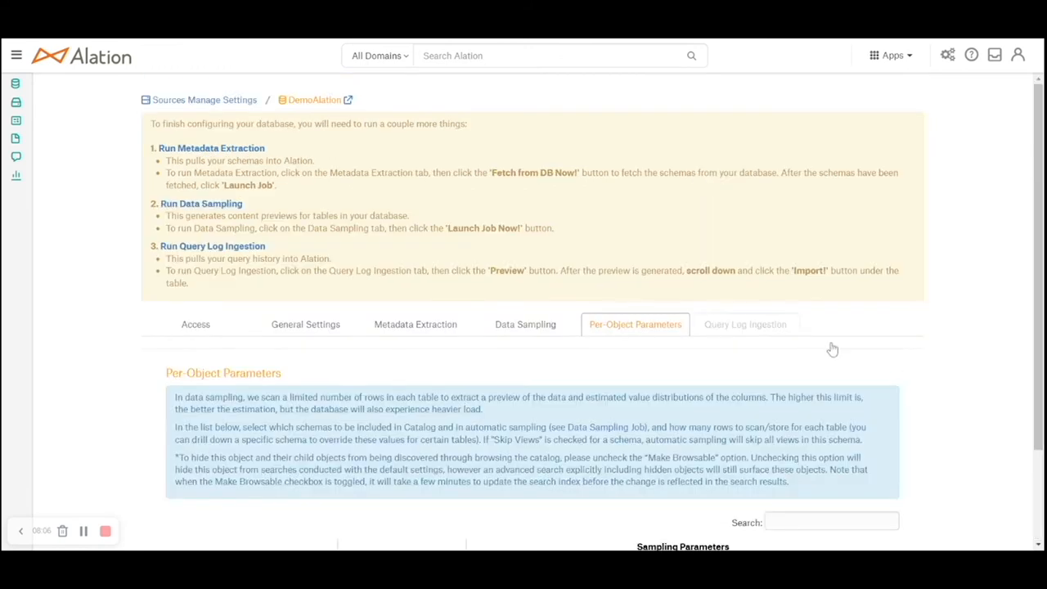
click(745, 324)
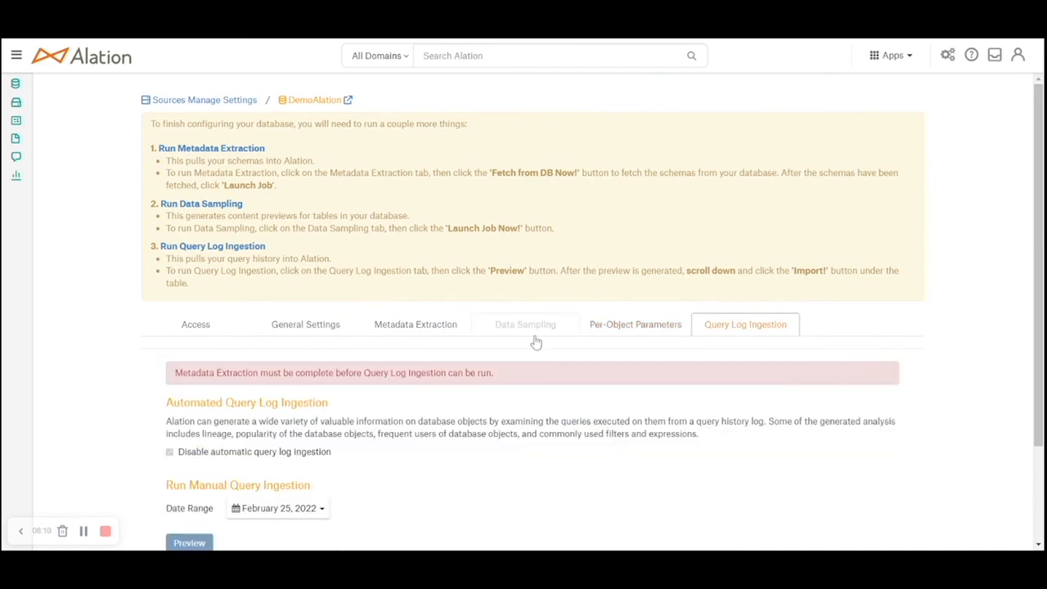
click(416, 324)
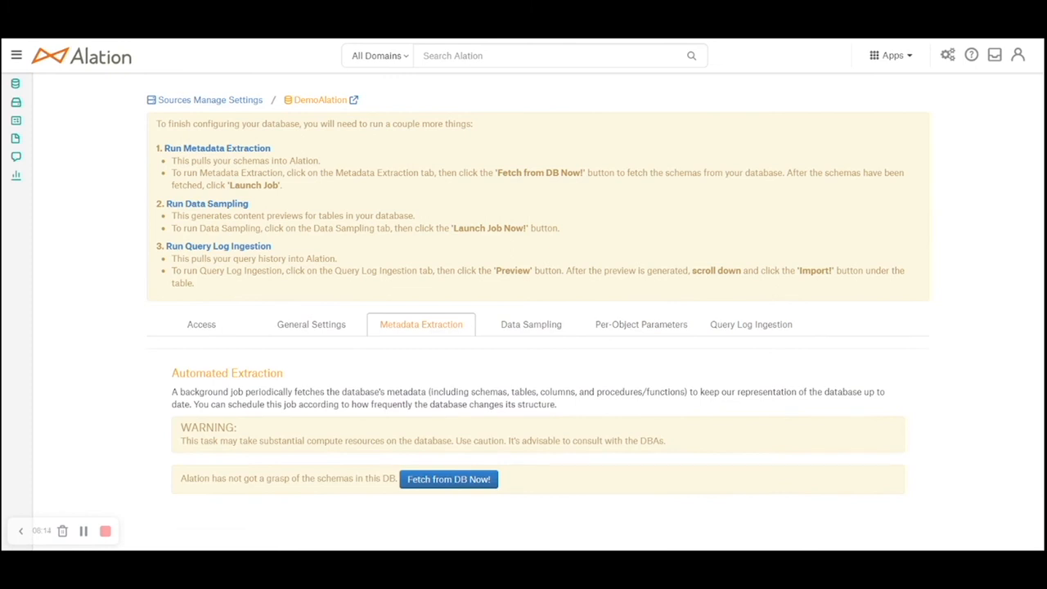
mouse_move(203, 511)
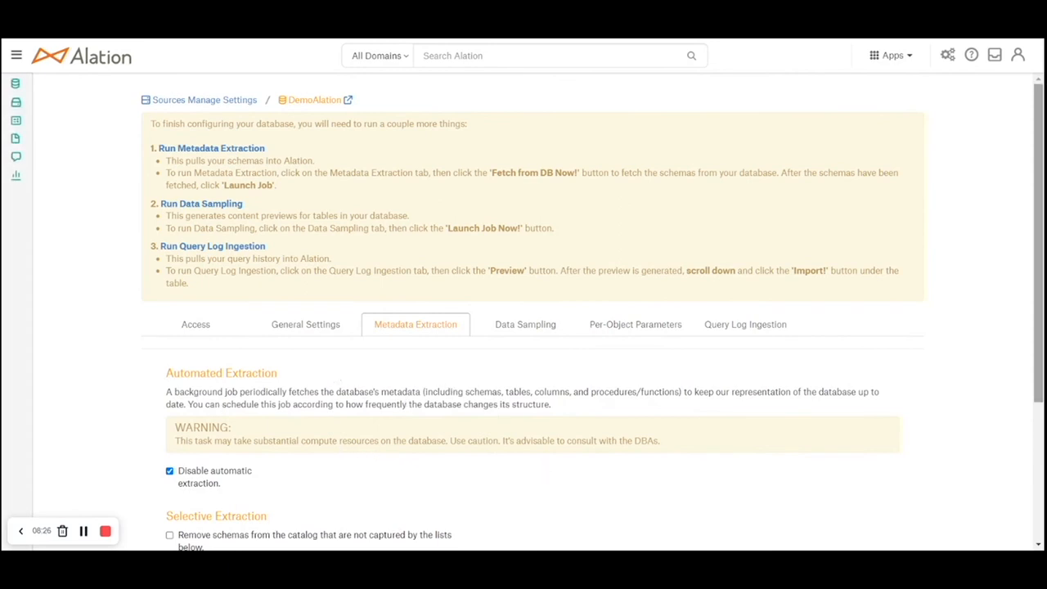
Launch the metadata extraction job for all schemas and wait for SUCCEEDED
scroll(down, 3)
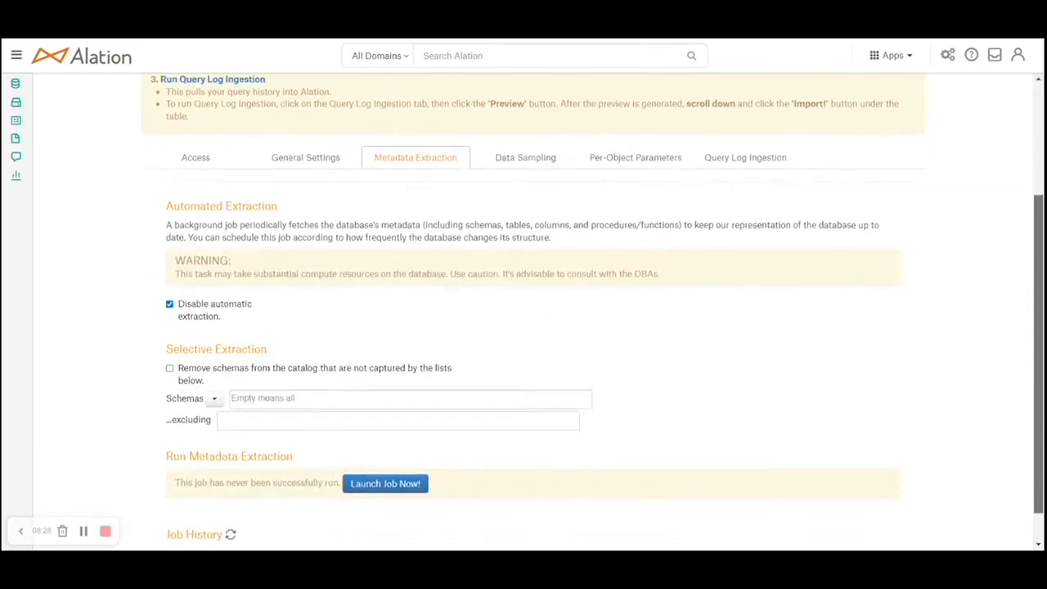
scroll(down, 3)
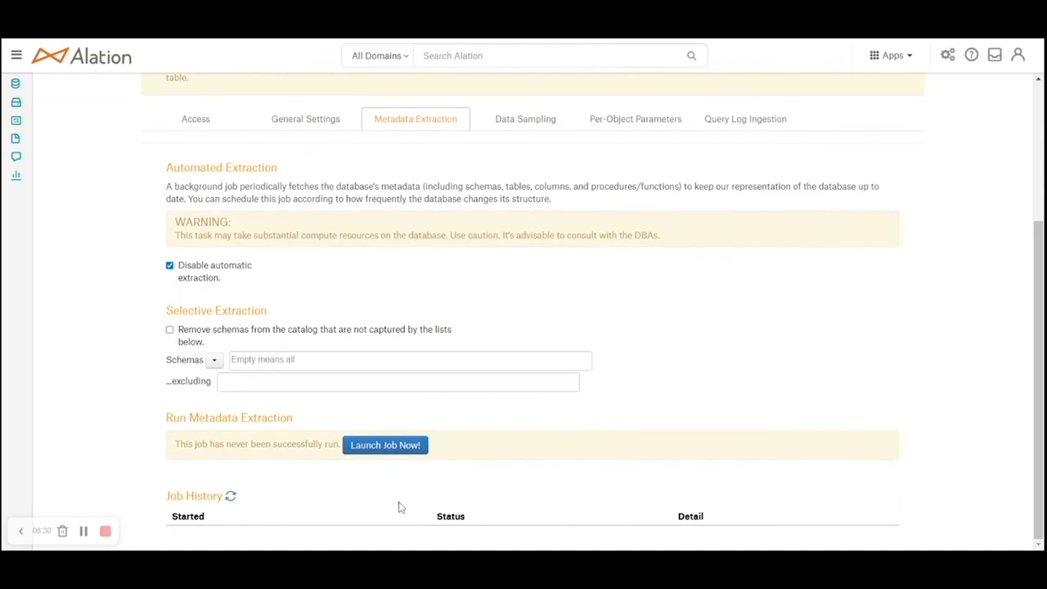
click(385, 445)
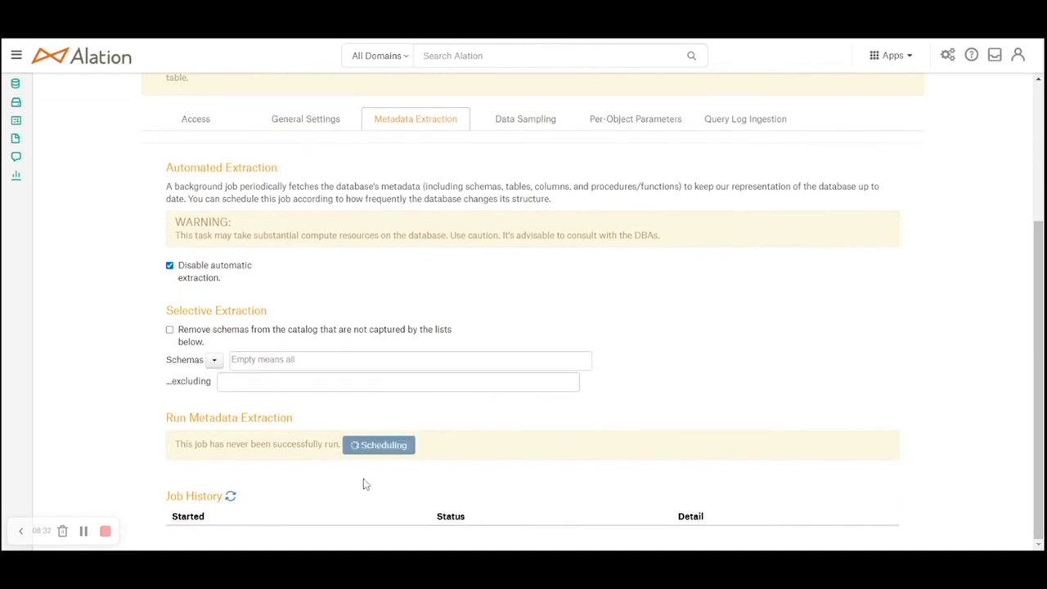
click(378, 446)
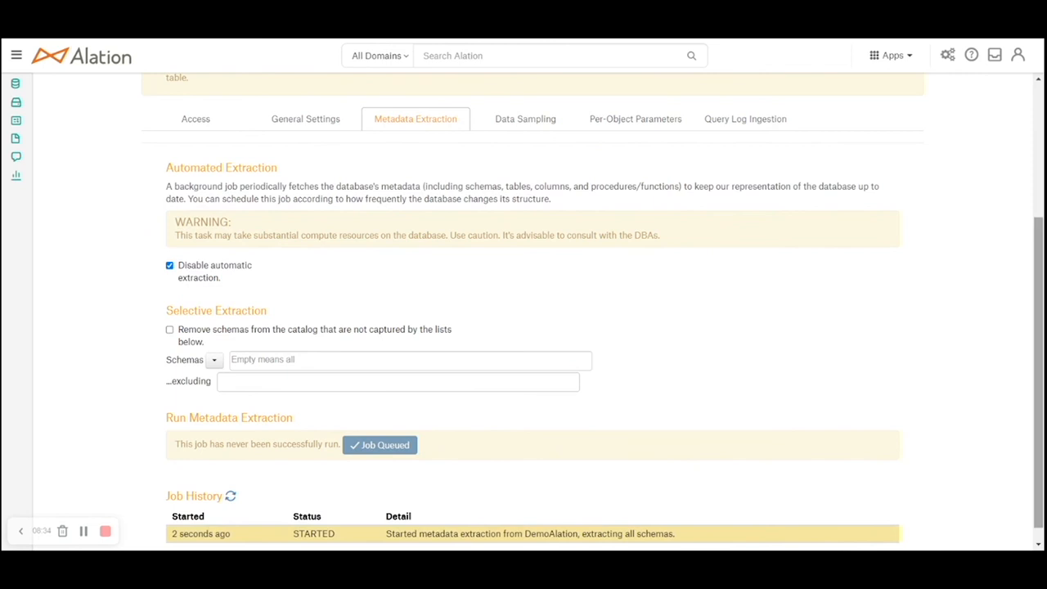
scroll(down, 3)
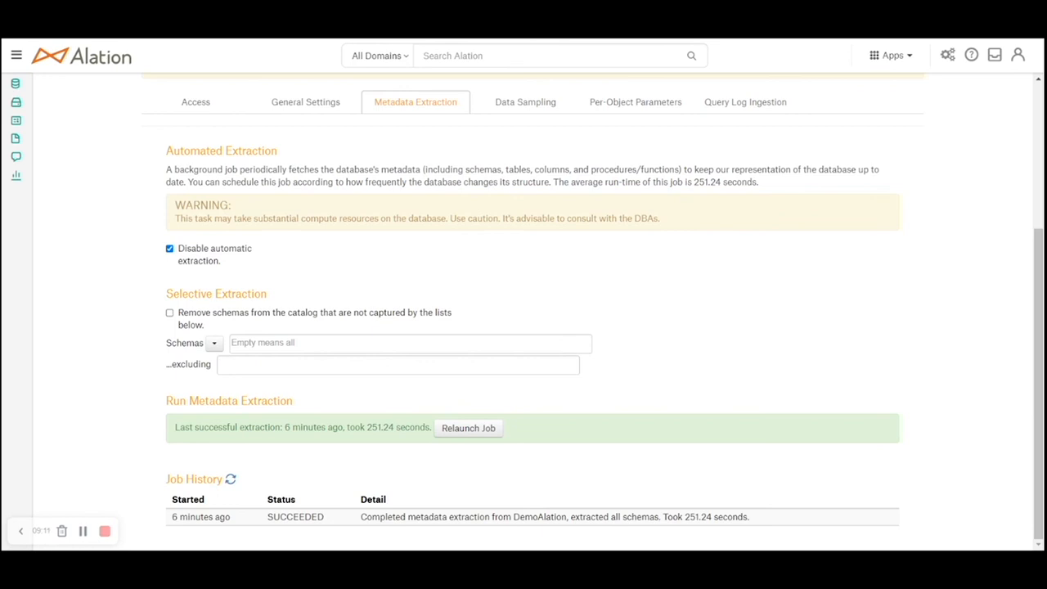
mouse_move(543, 177)
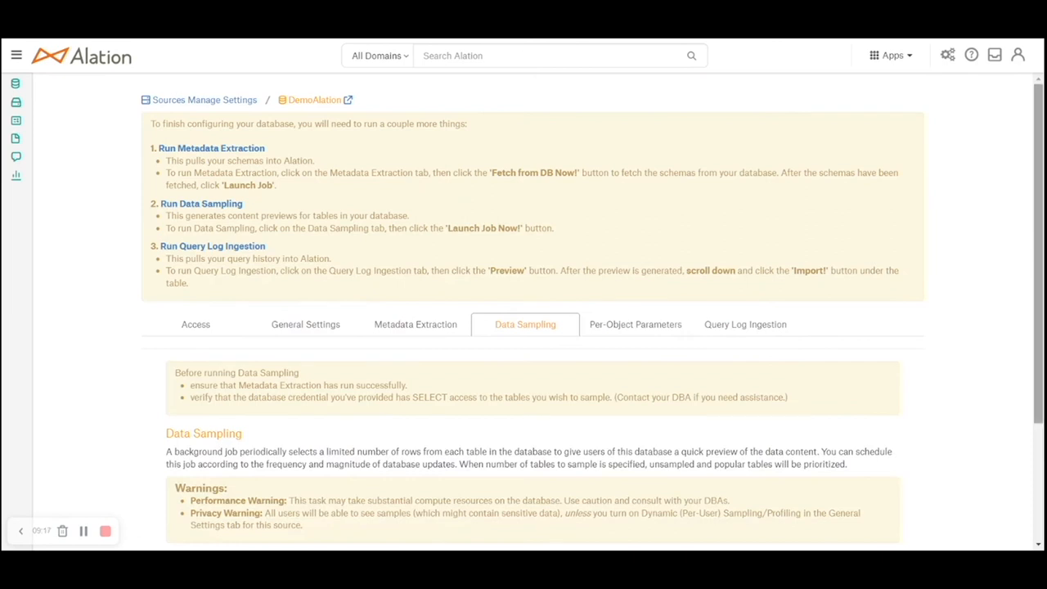
Launch a data sampling job on 10 DemoAlation tables and watch it reach SUCCEEDED
scroll(down, 3)
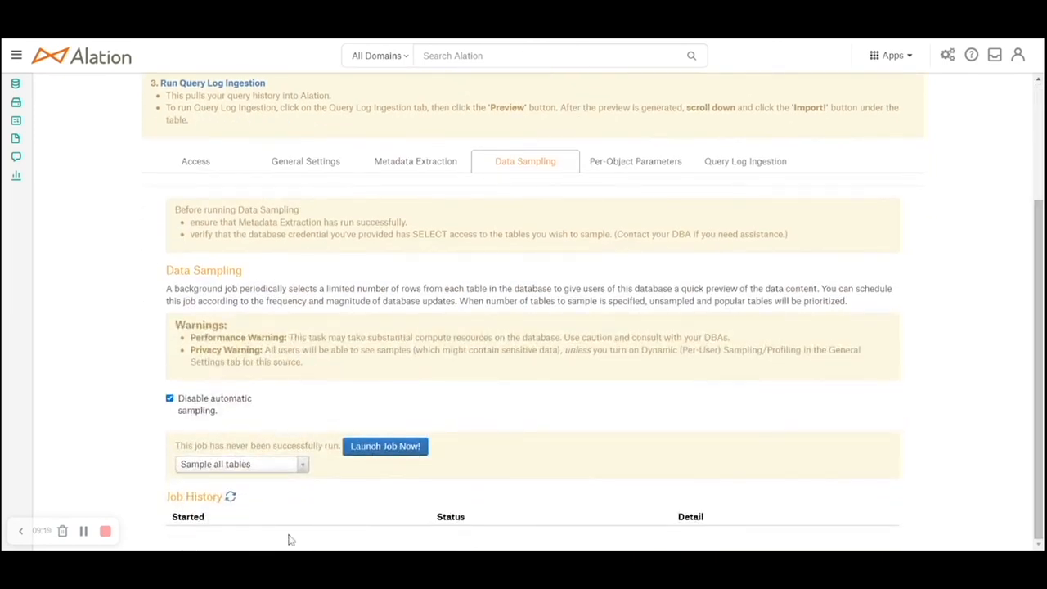
click(240, 464)
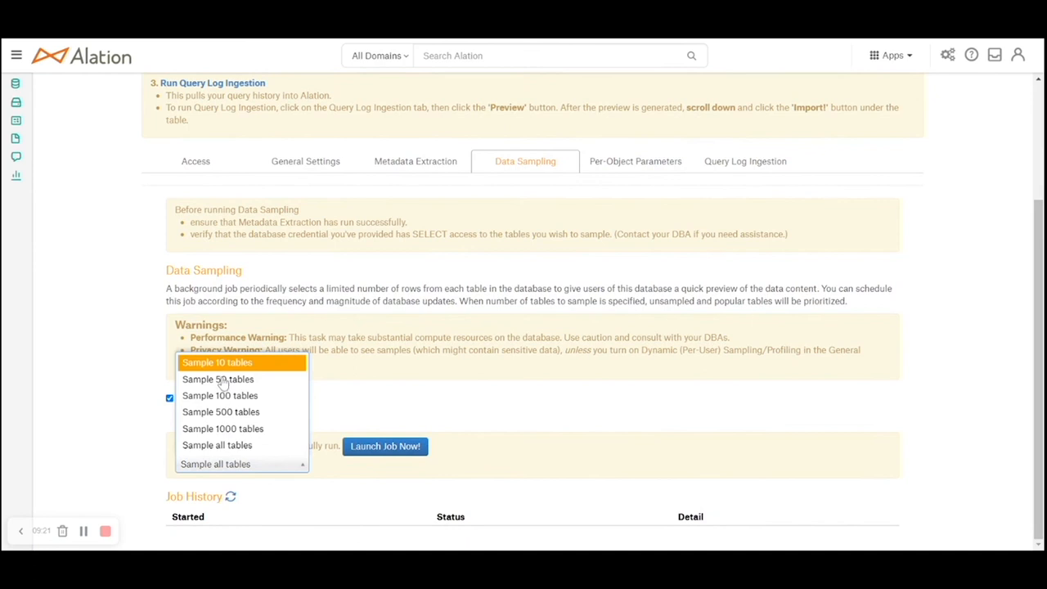
click(216, 363)
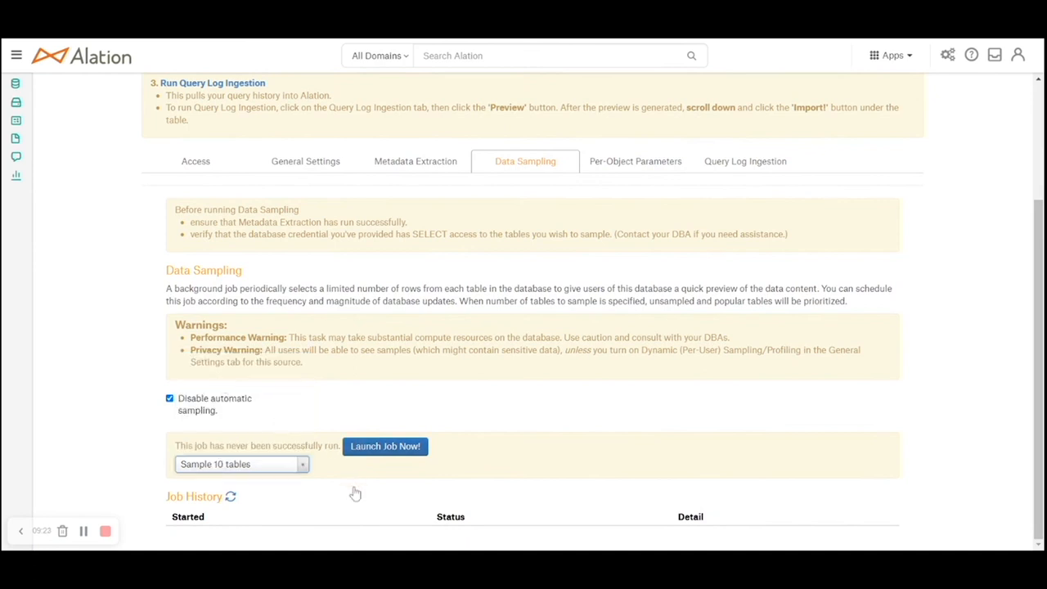
click(384, 446)
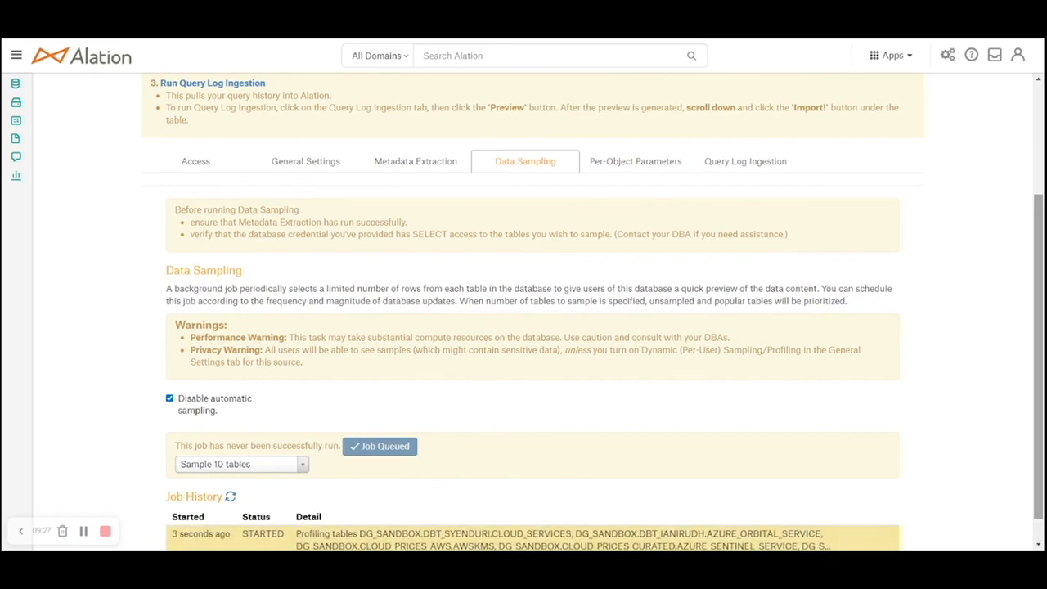
scroll(down, 3)
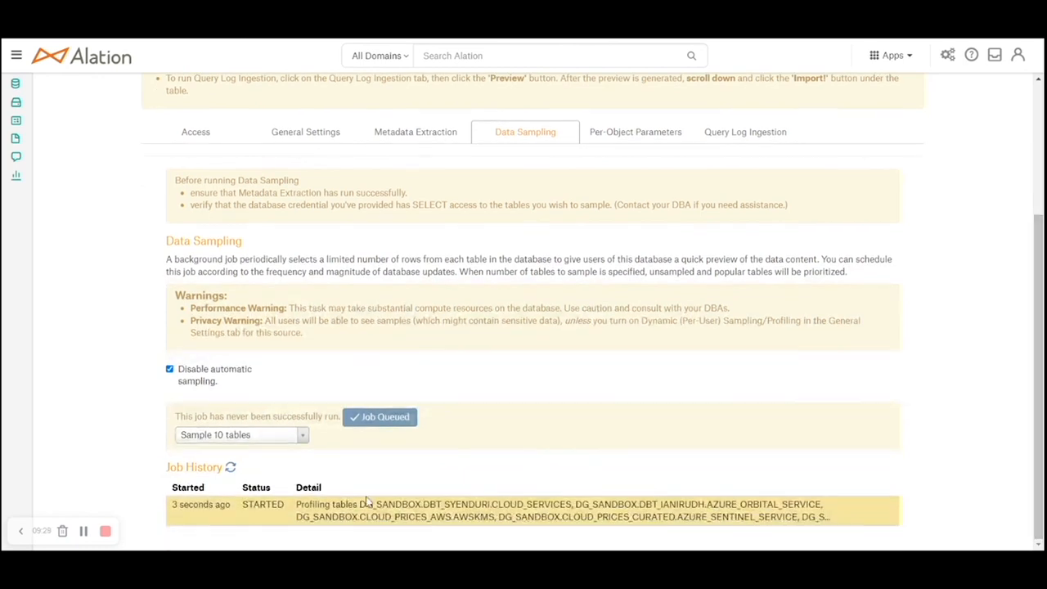
mouse_move(195, 511)
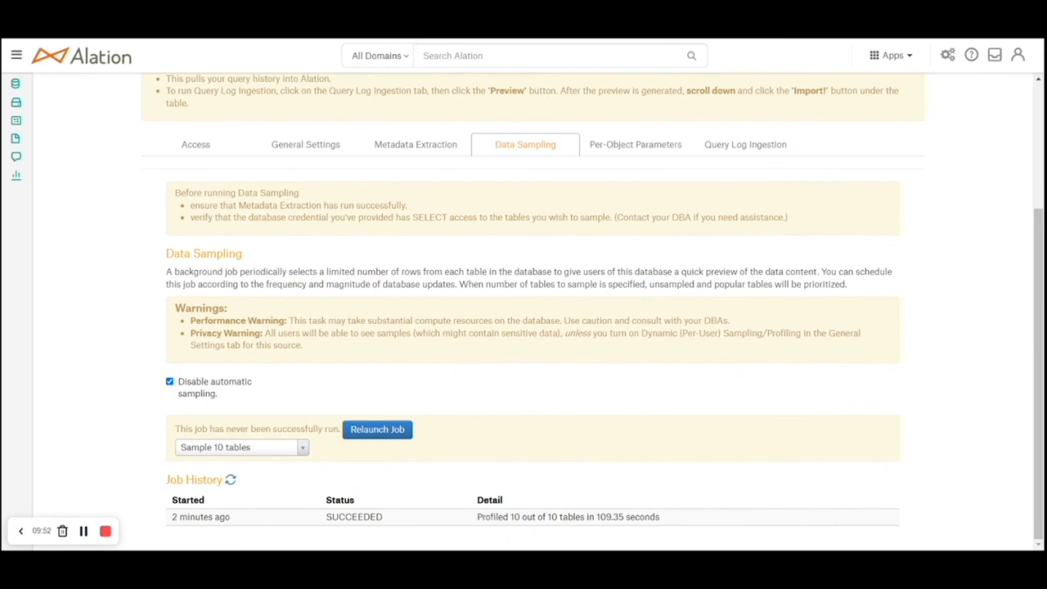
mouse_move(258, 505)
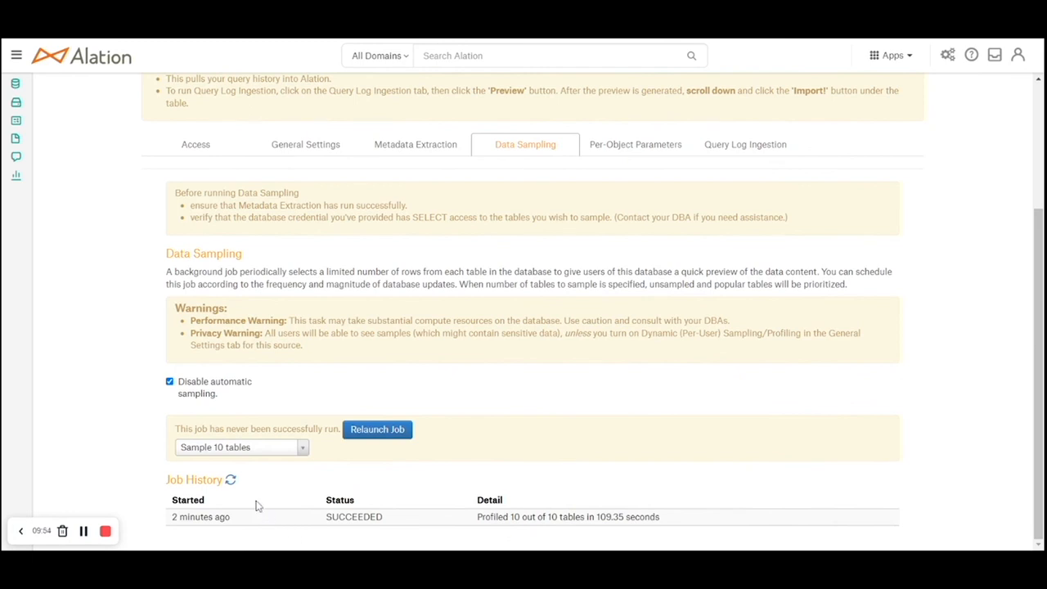